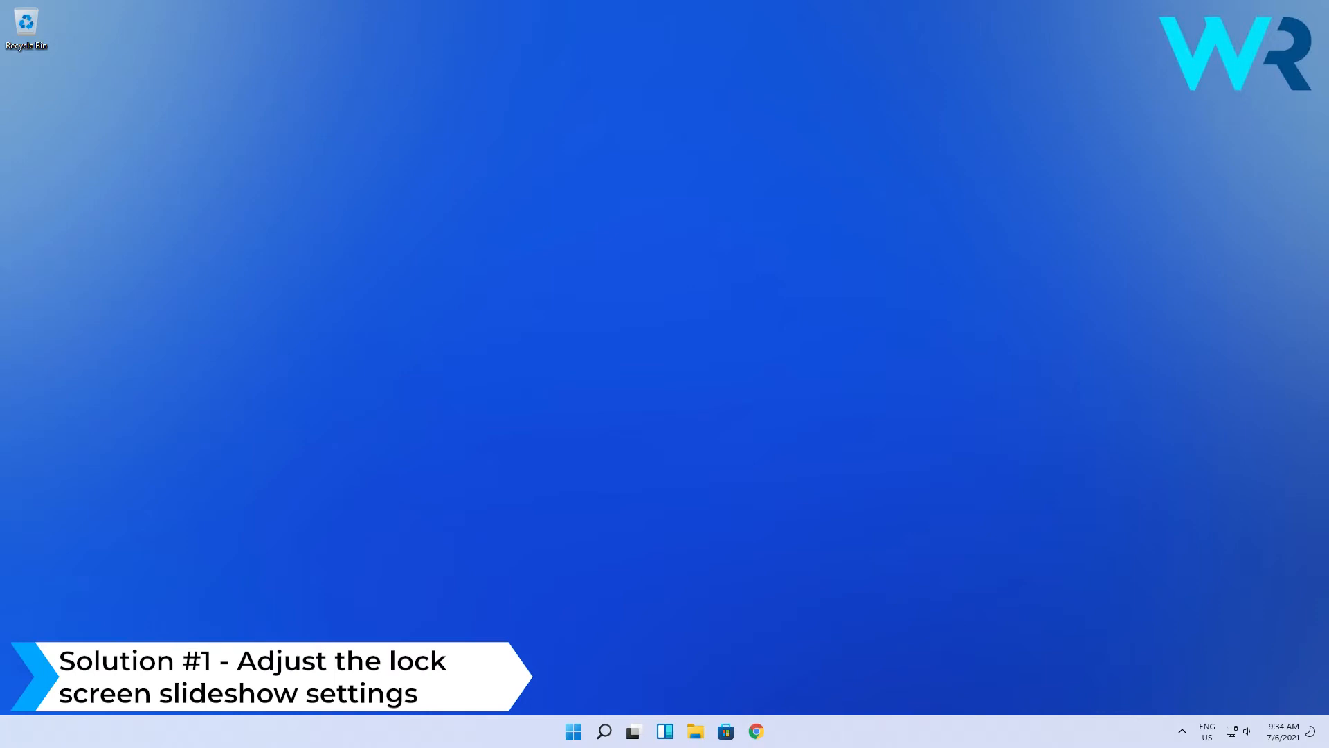
# Launch the Settings app from the Start menu onto its System page.
pyautogui.click(573, 731)
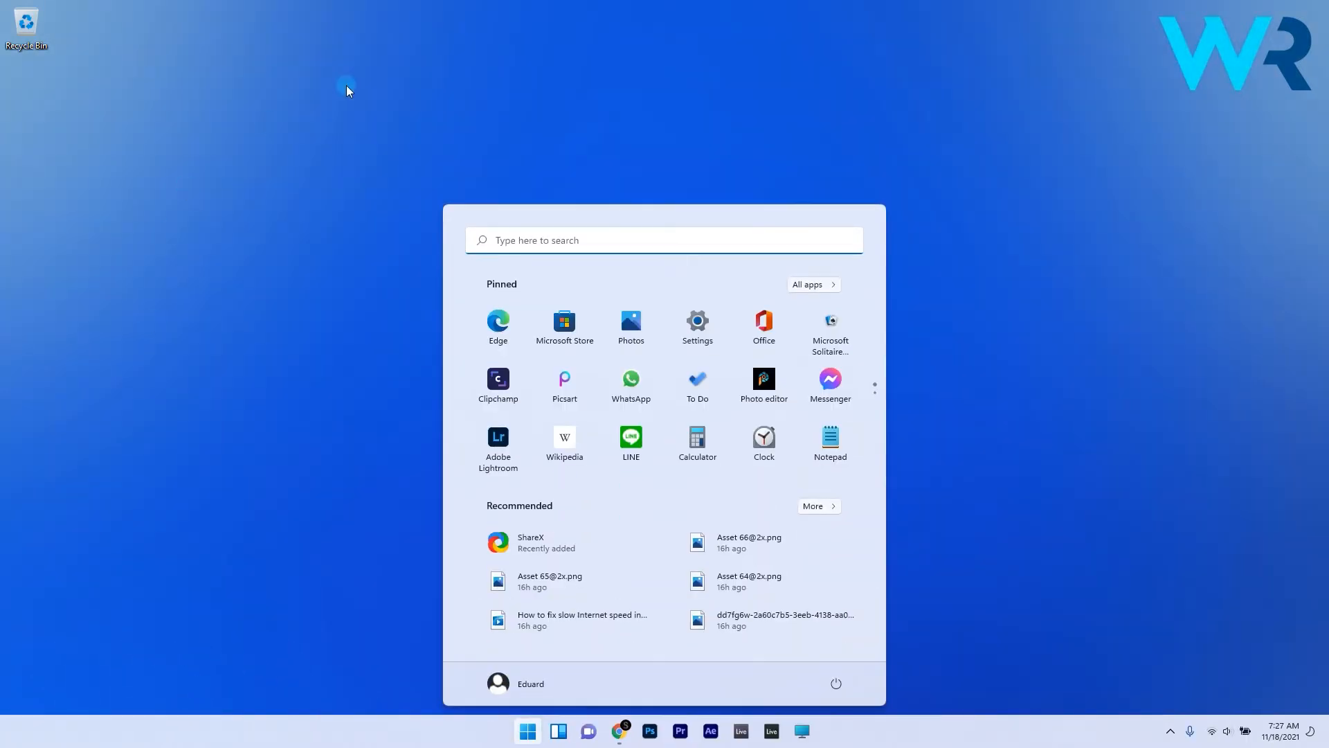
pyautogui.click(696, 320)
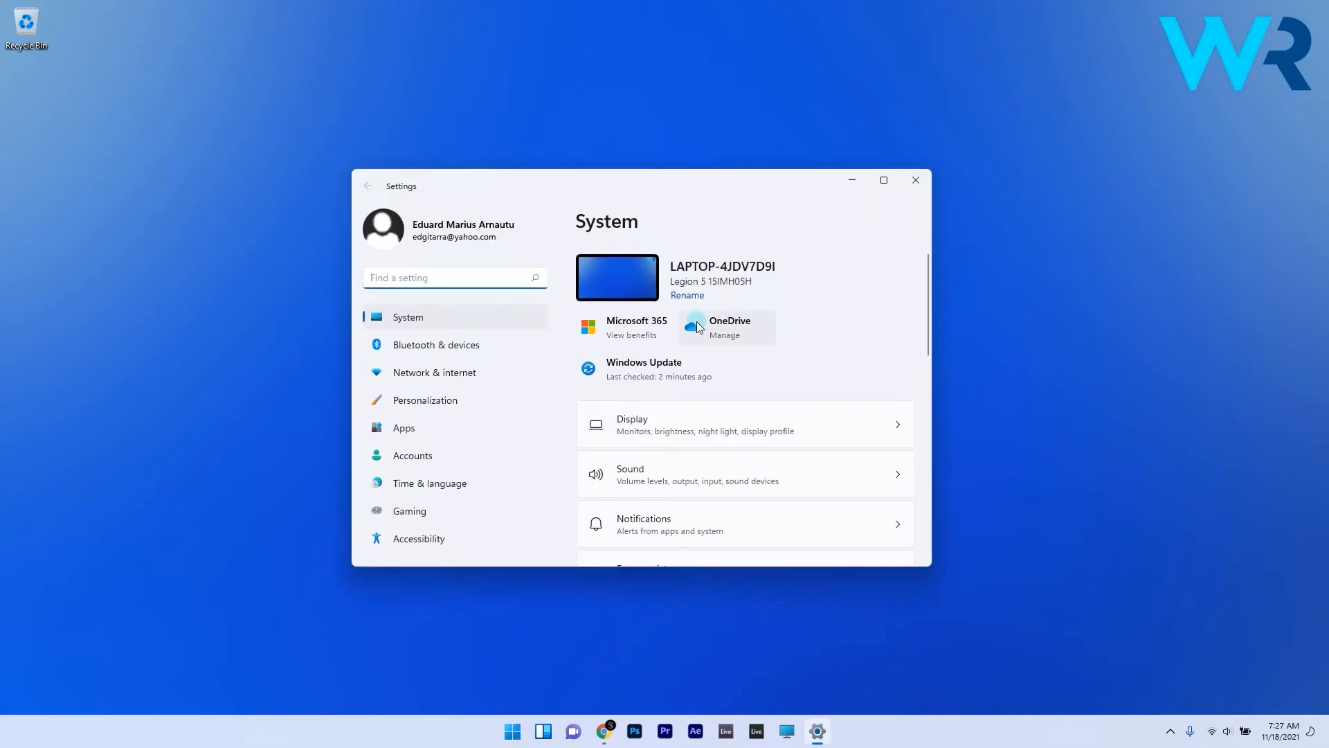
pyautogui.moveTo(314, 413)
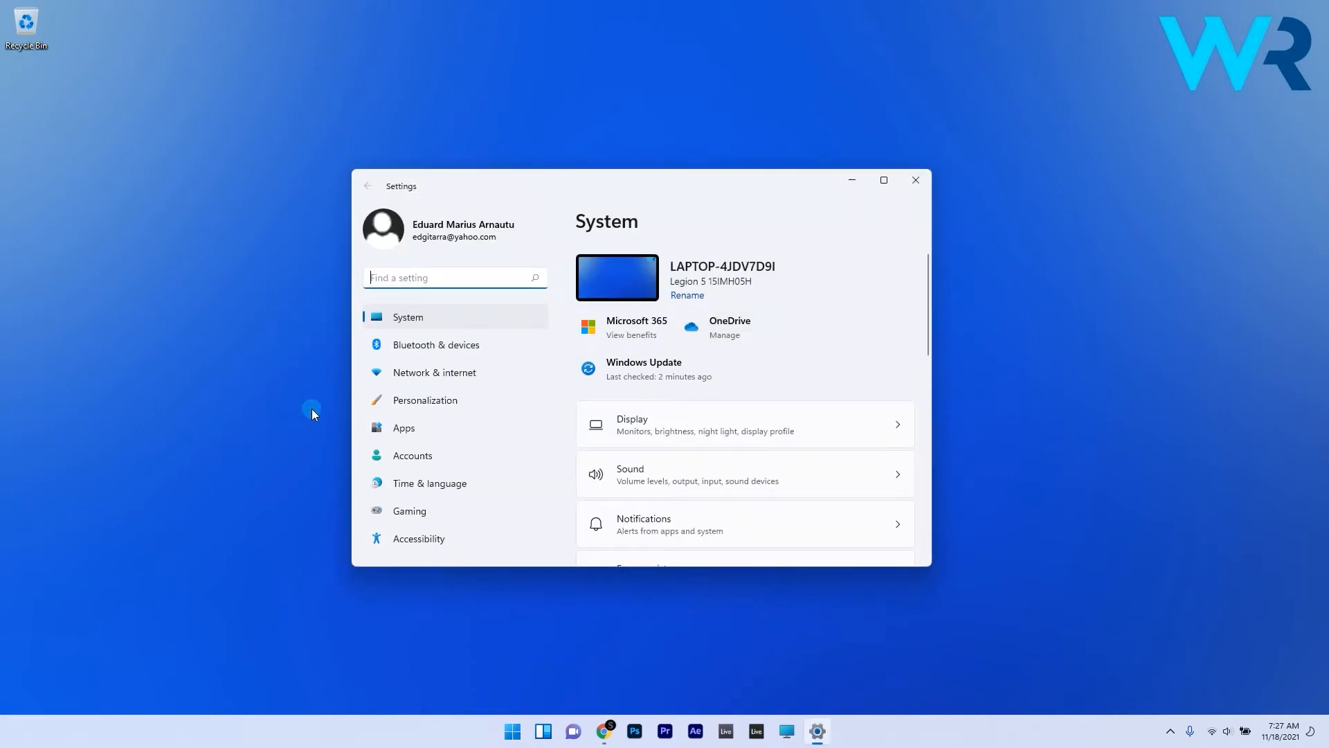
# Under Personalization > Lock screen, set the lock screen background to Slideshow.
pyautogui.click(425, 399)
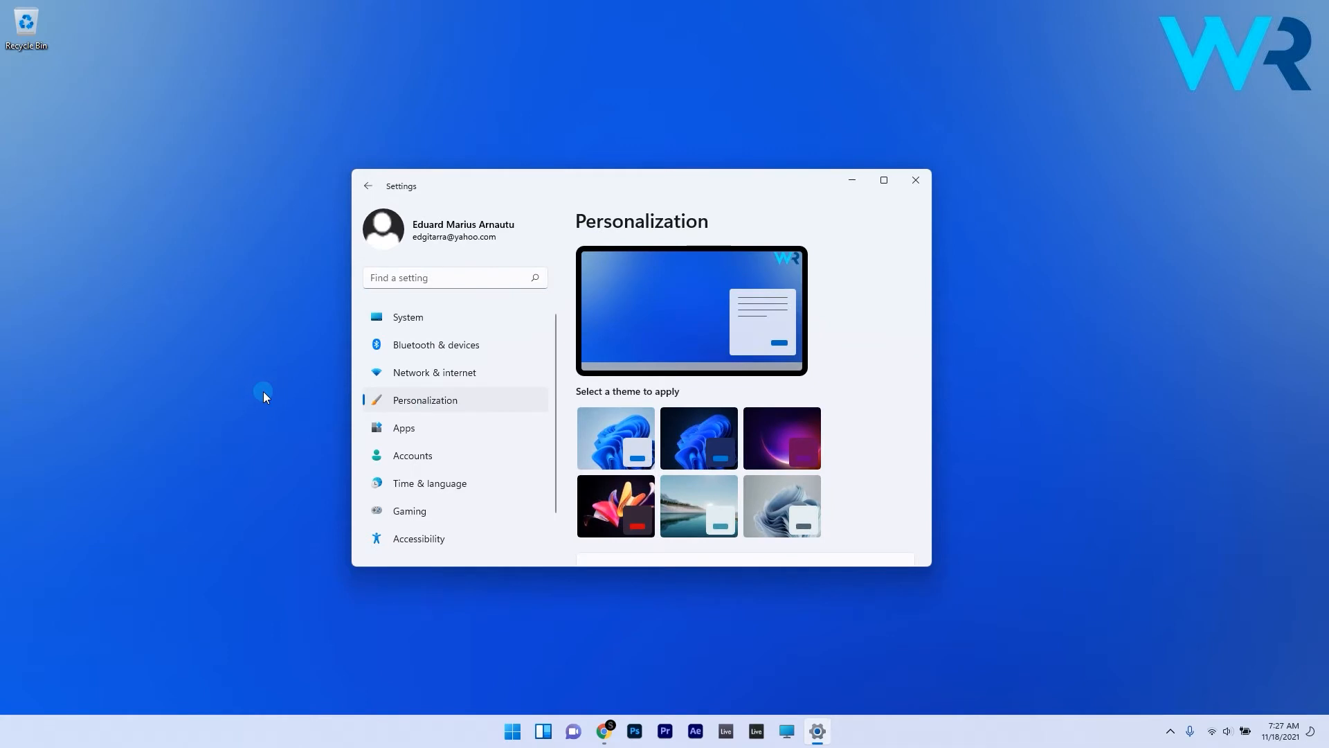
pyautogui.scroll(-3)
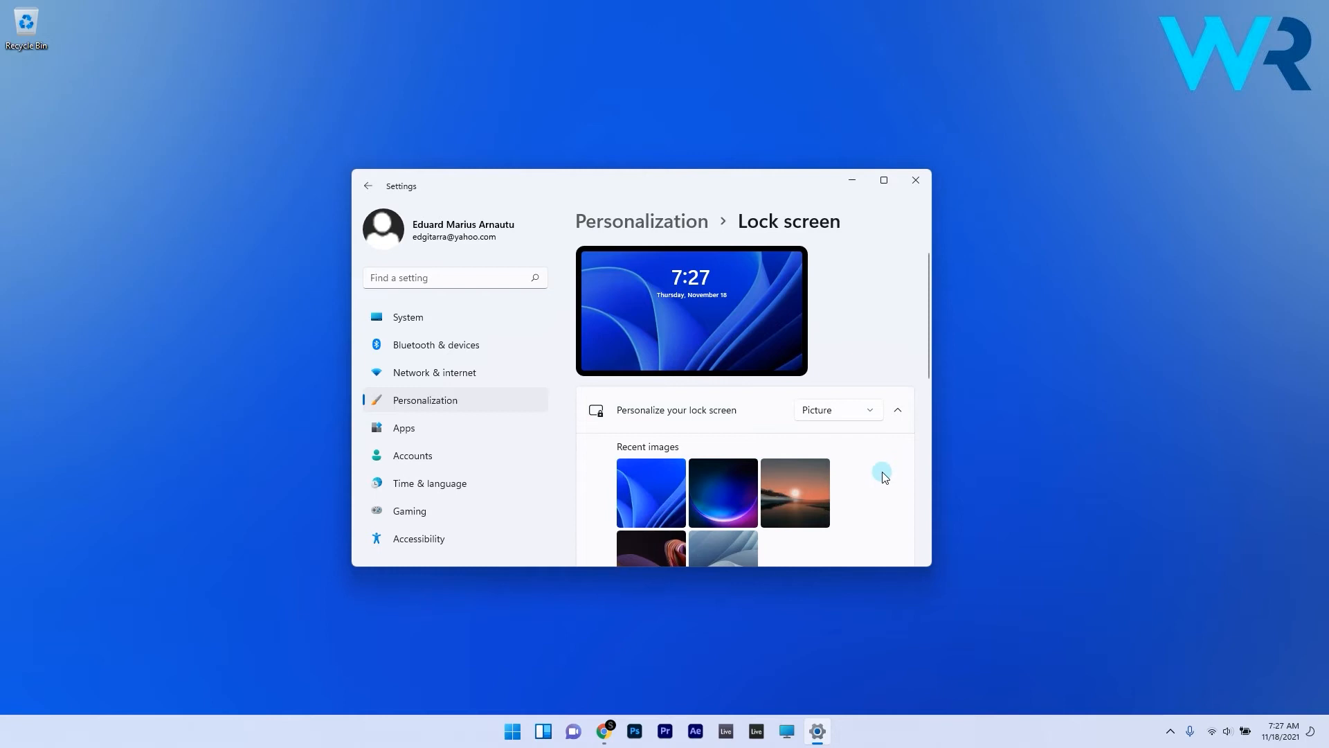
pyautogui.click(835, 409)
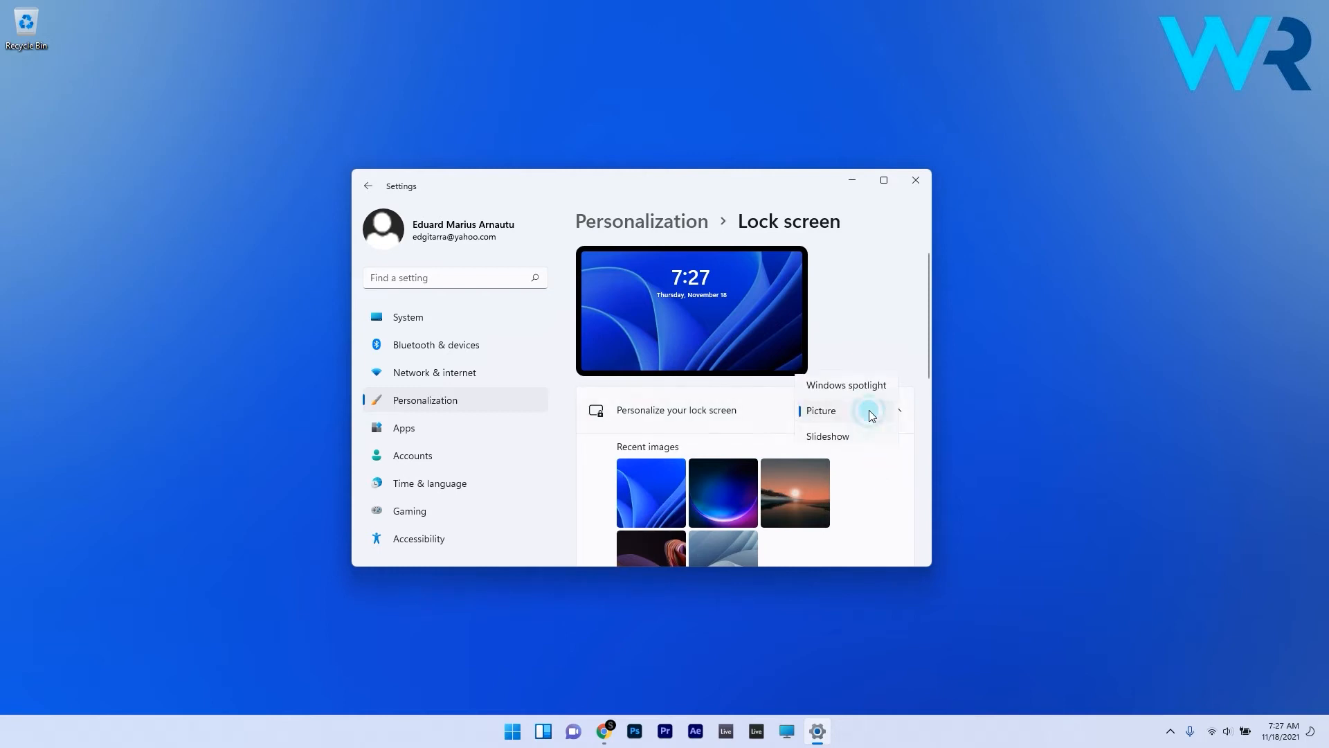
pyautogui.click(826, 436)
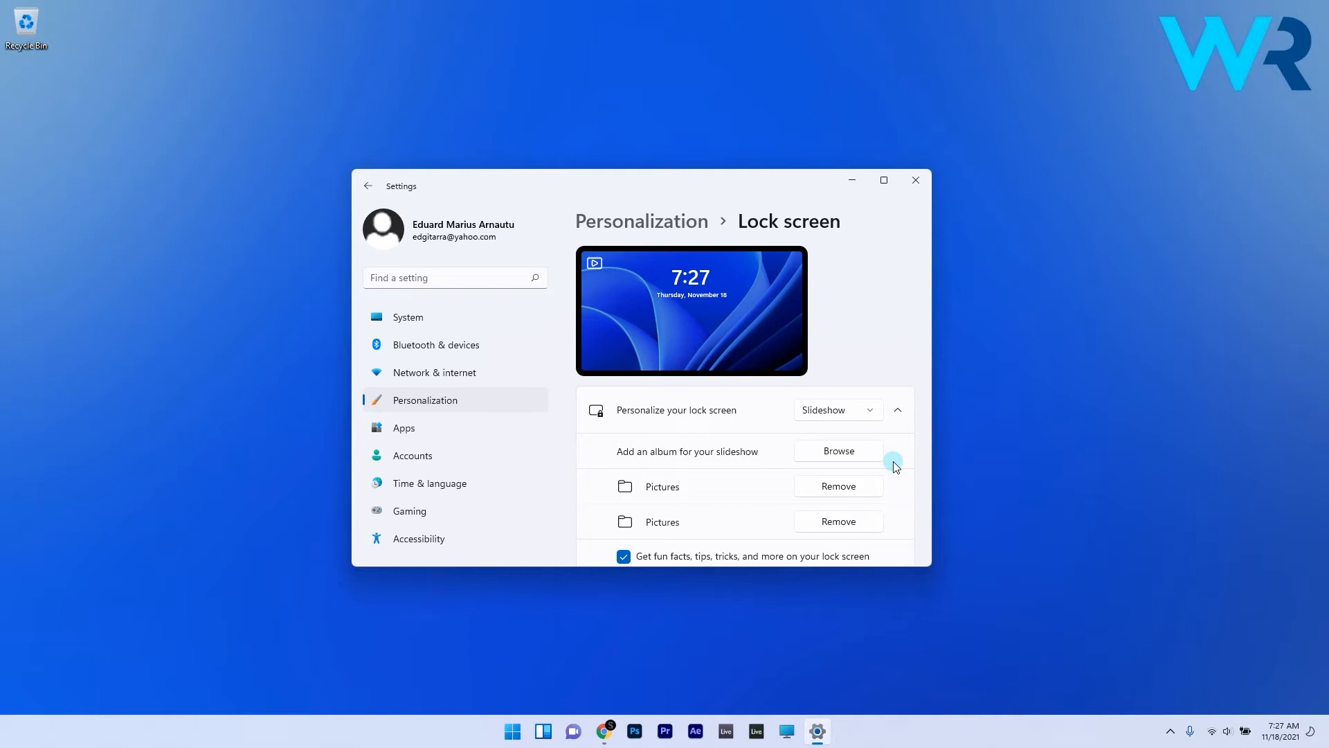
# Remove both Pictures albums from the slideshow and start browsing for a new folder.
pyautogui.scroll(-3)
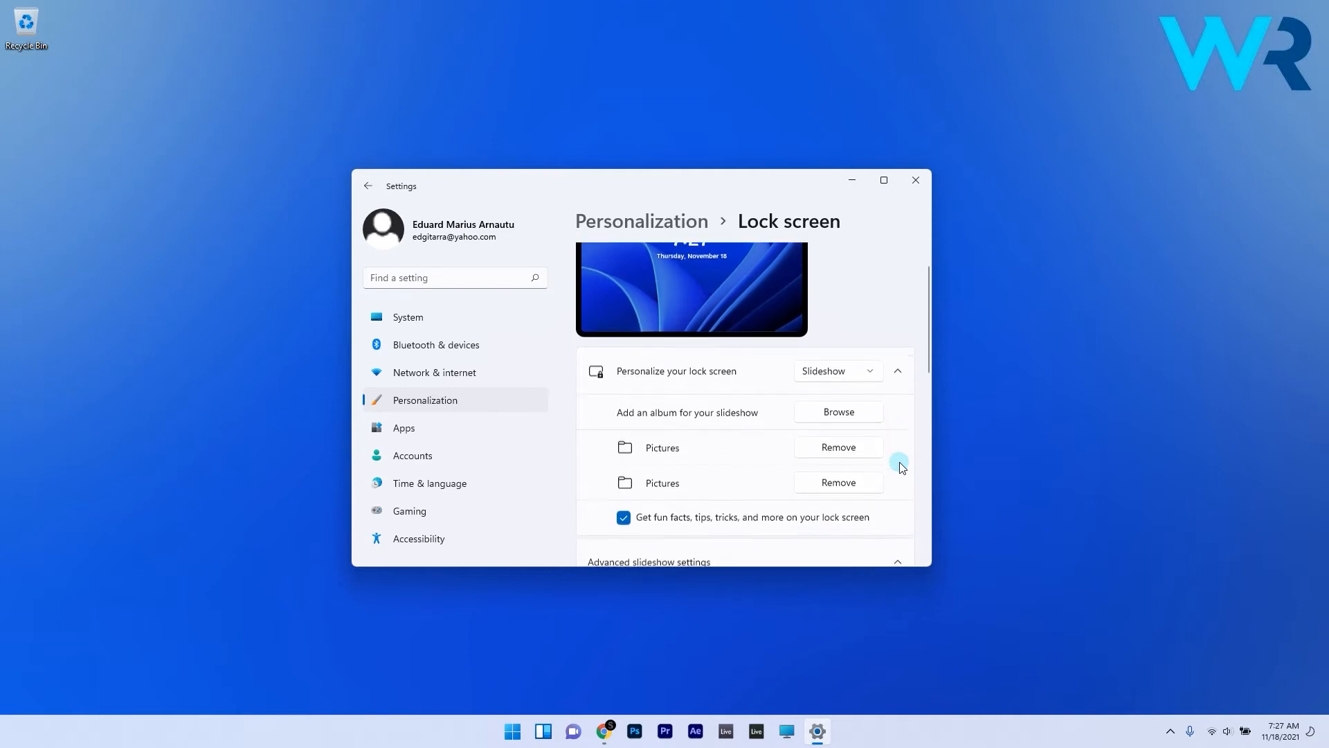
pyautogui.scroll(-3)
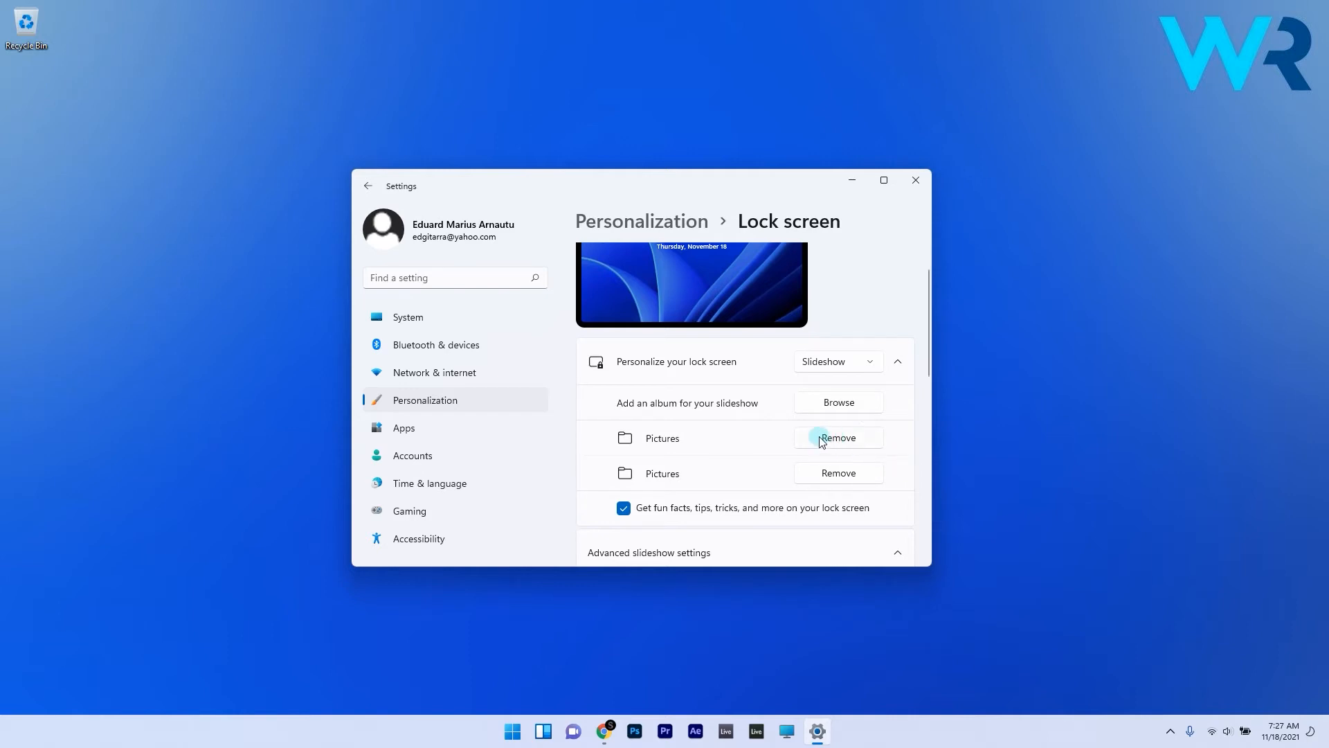
pyautogui.click(836, 438)
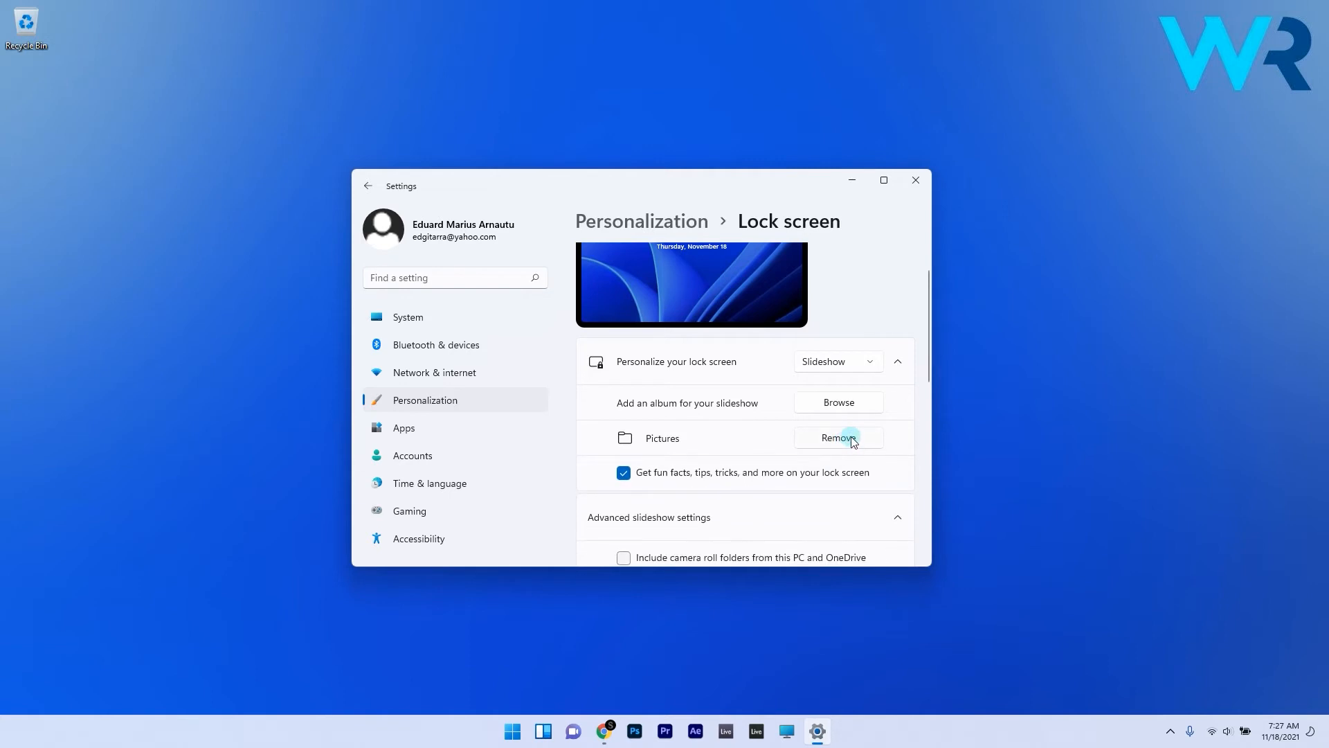
pyautogui.click(838, 438)
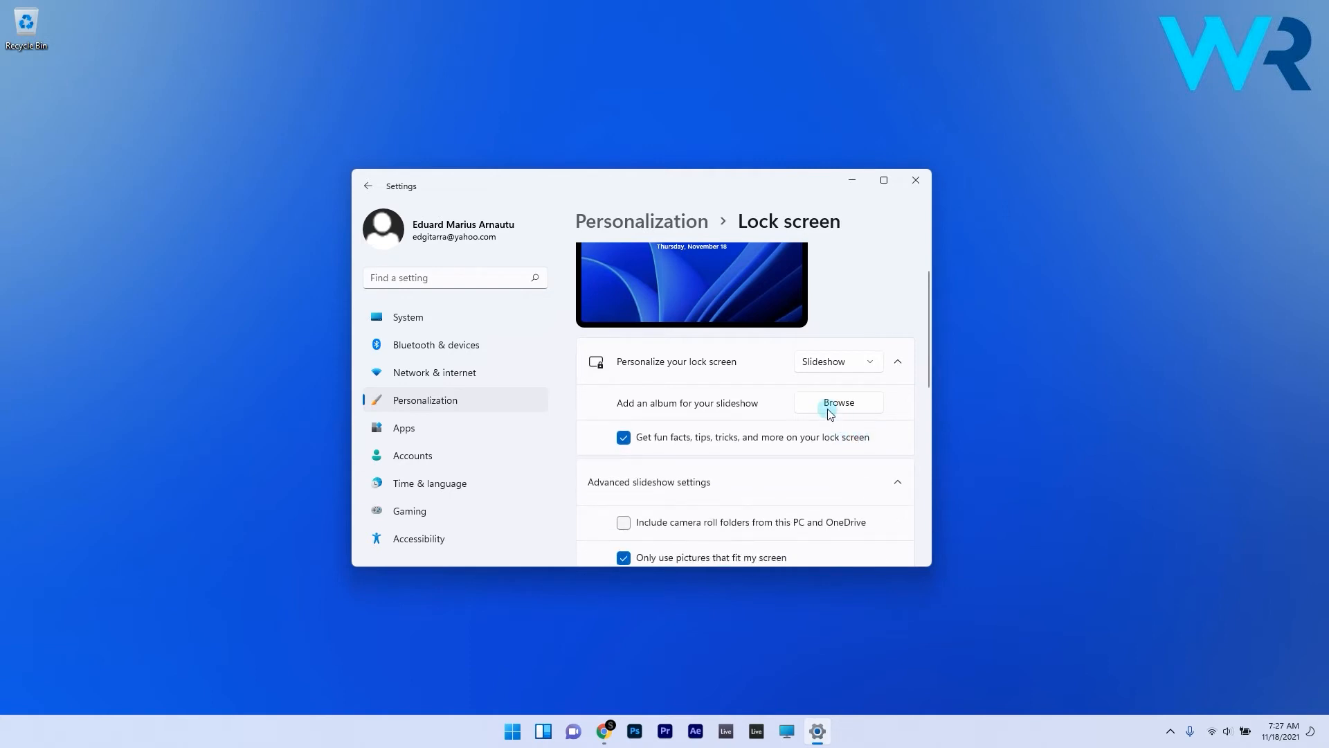
pyautogui.click(838, 402)
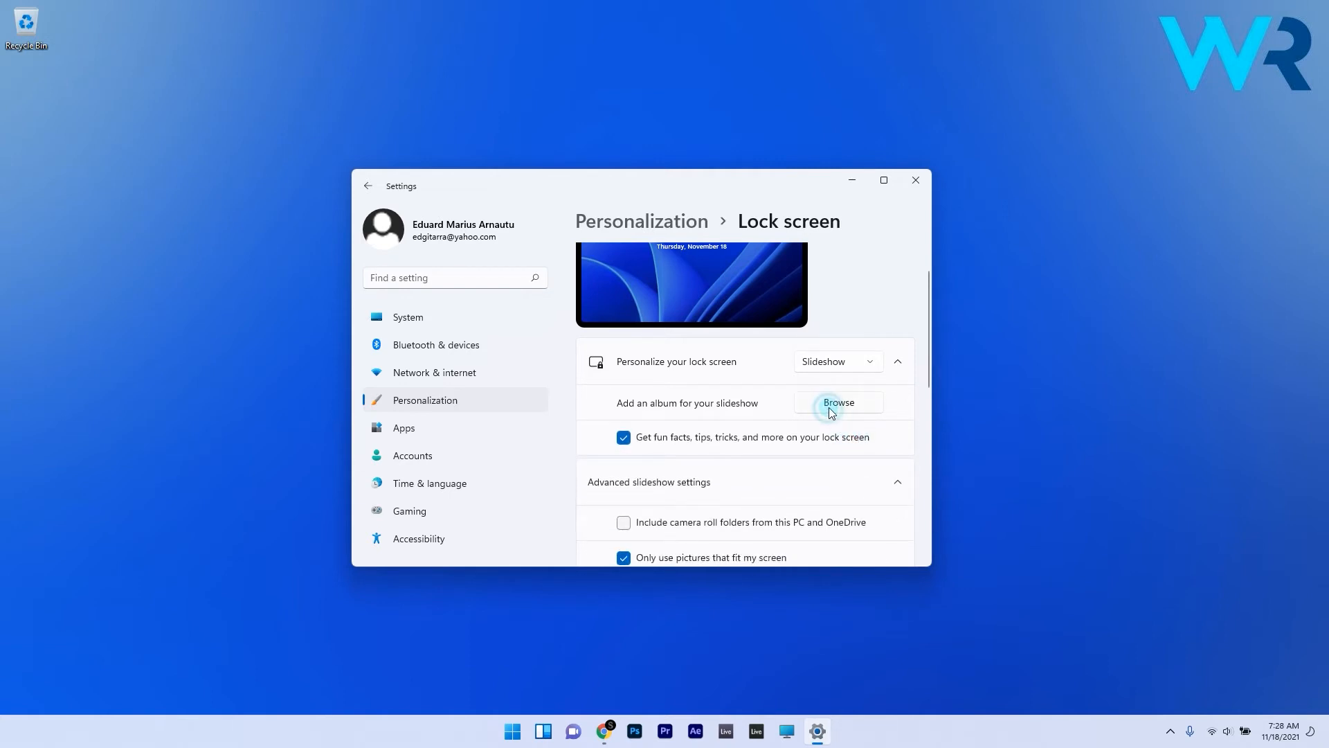
pyautogui.click(836, 402)
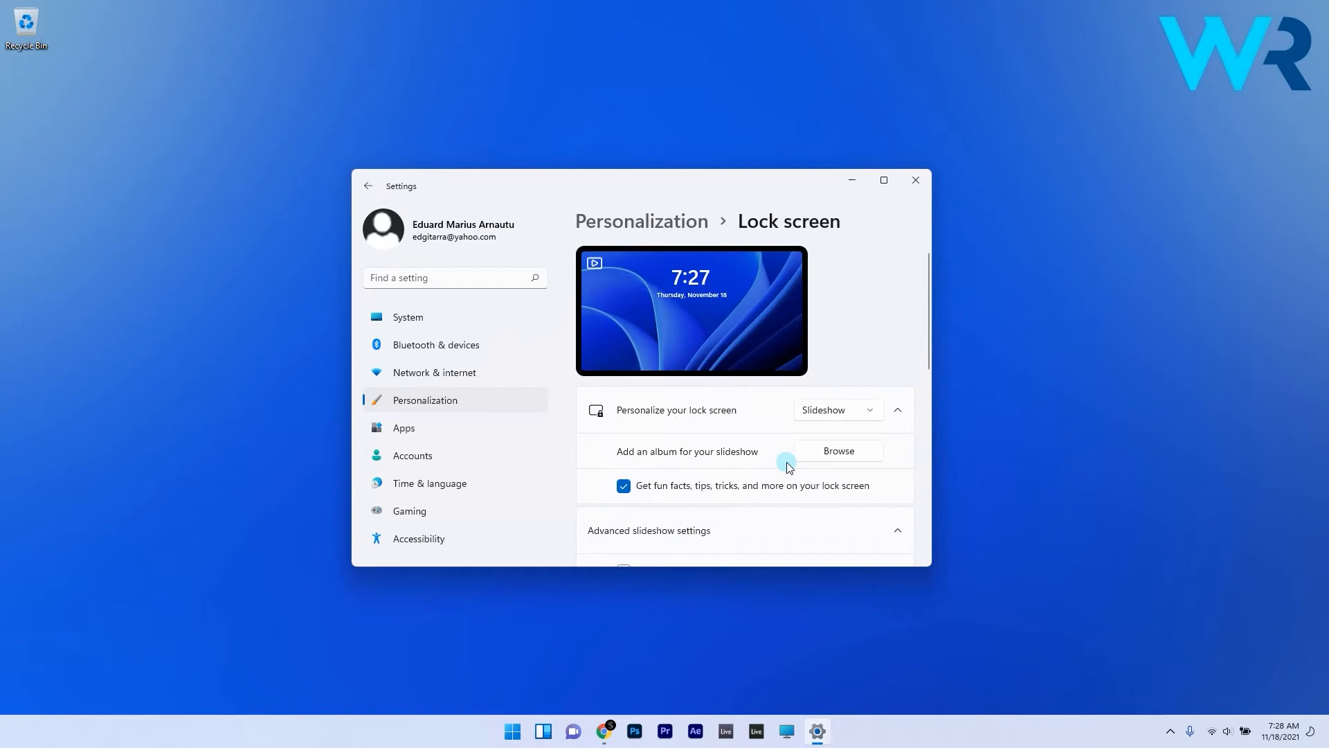
# In Advanced slideshow settings, set the screen turn-off after slideshow to Don't turn off.
pyautogui.scroll(-3)
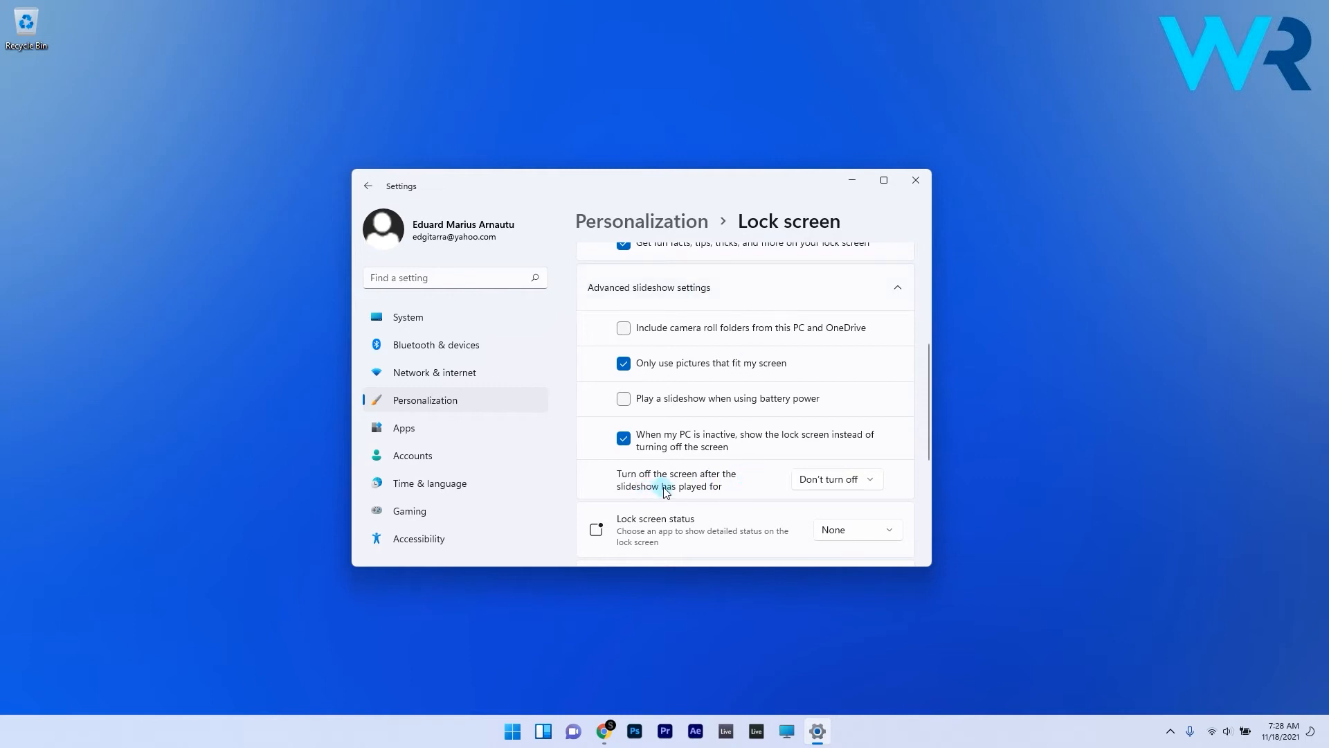
pyautogui.click(833, 479)
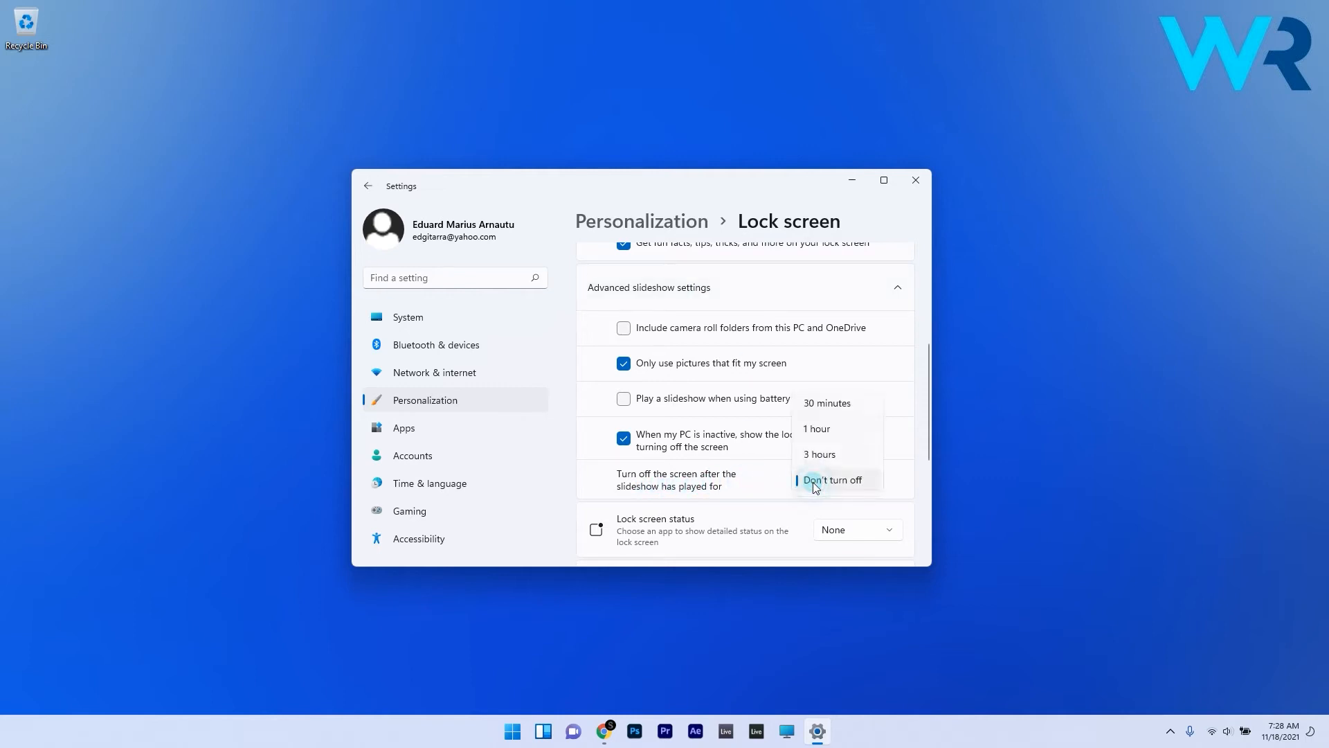
pyautogui.click(832, 479)
pyautogui.write('edit power plan')
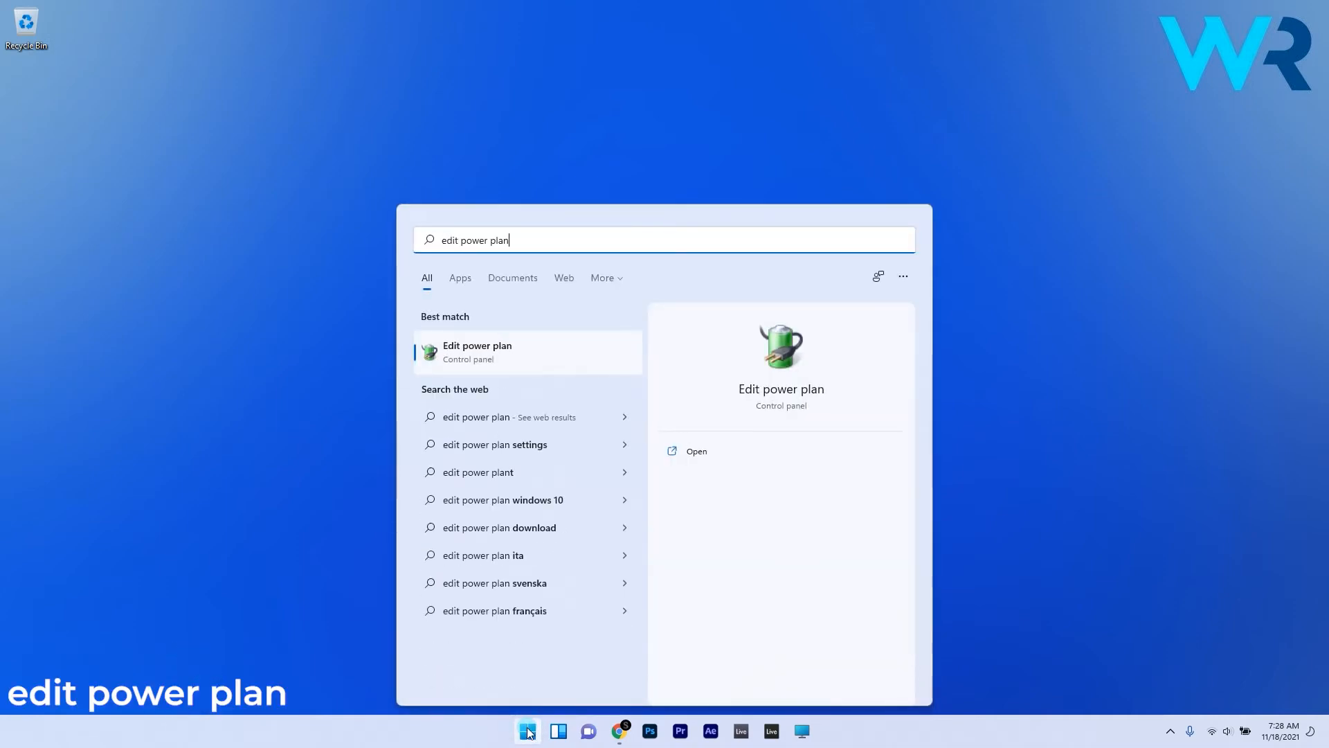
# Open Edit Plan Settings for the Balanced power plan from the search results.
pyautogui.click(477, 350)
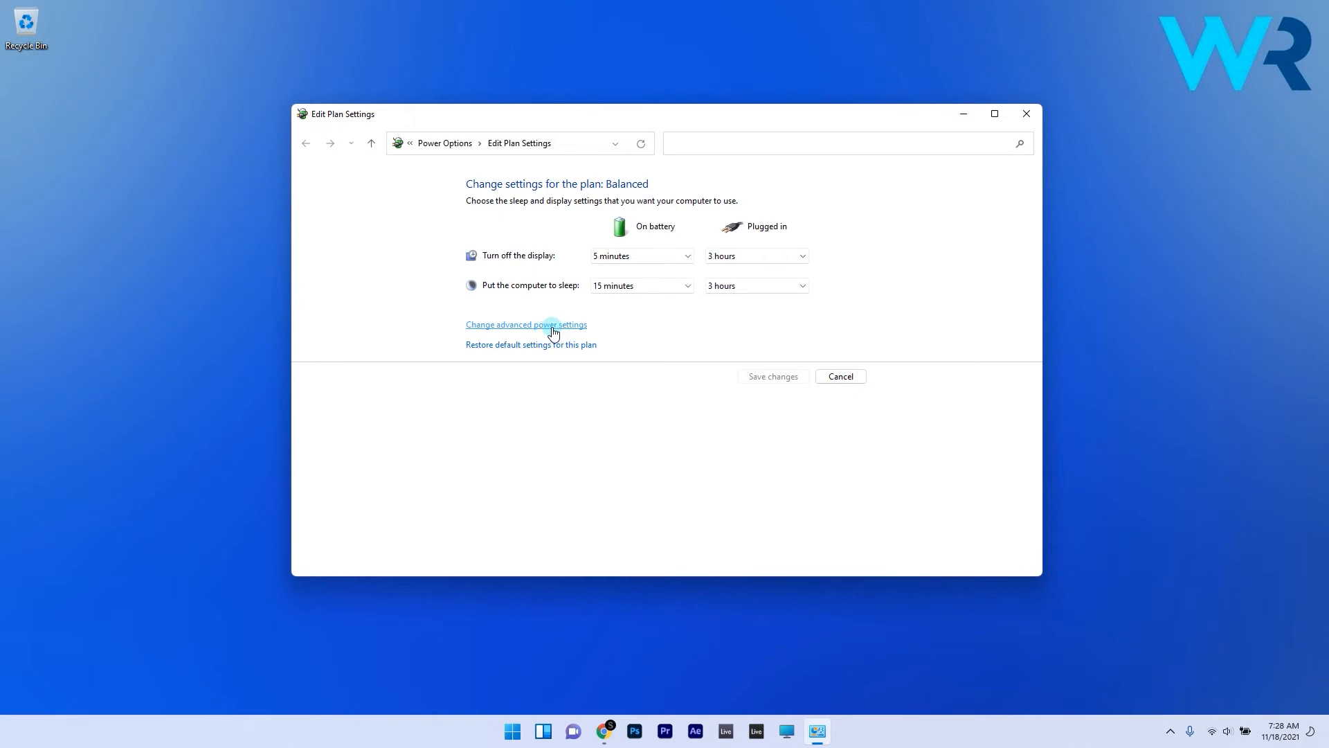
# In advanced power settings, set Desktop background settings > Slide show on battery to Available.
pyautogui.click(526, 324)
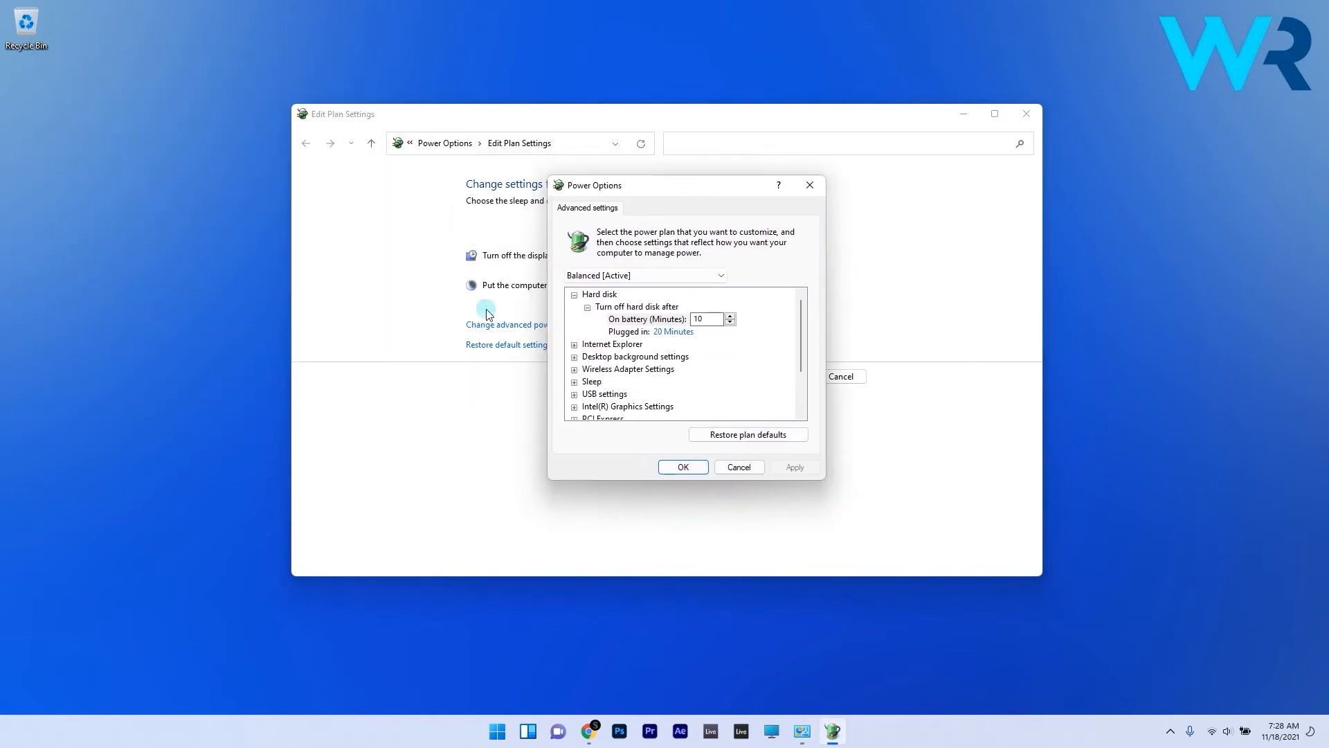
pyautogui.moveTo(651, 356)
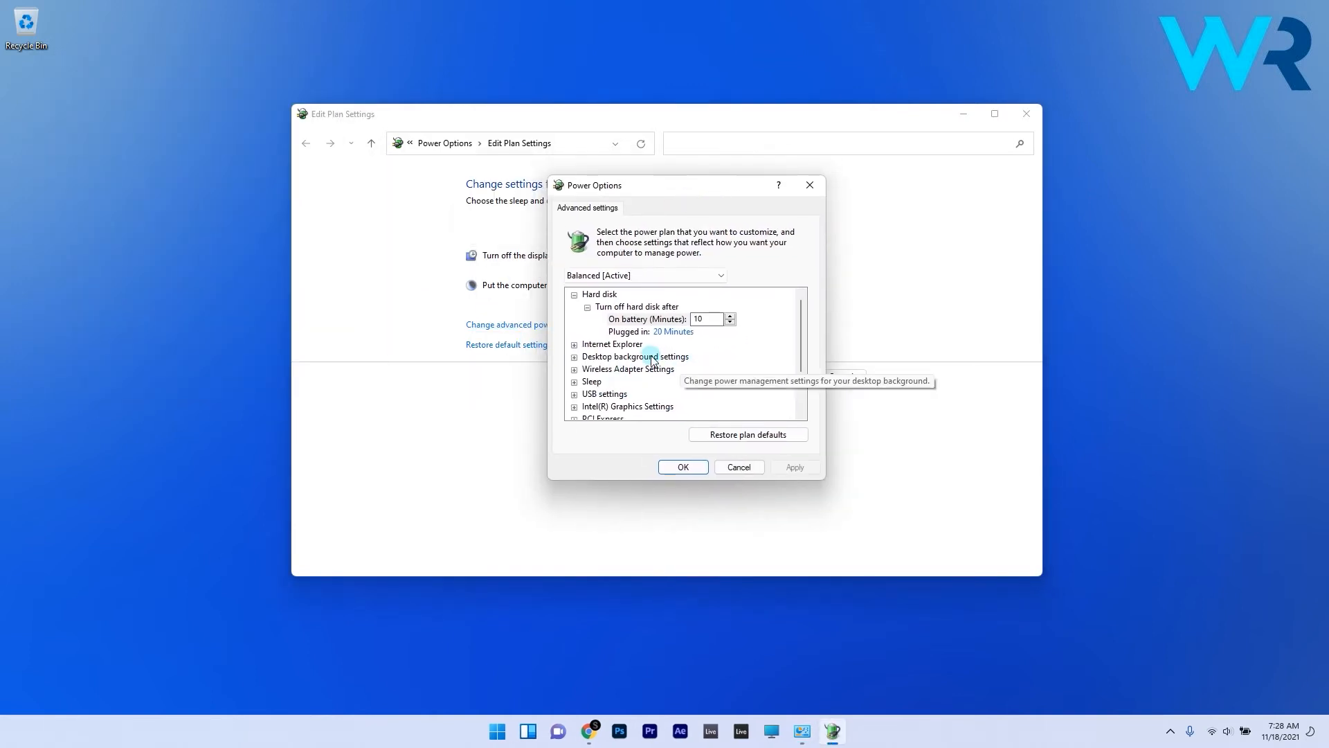
pyautogui.click(573, 357)
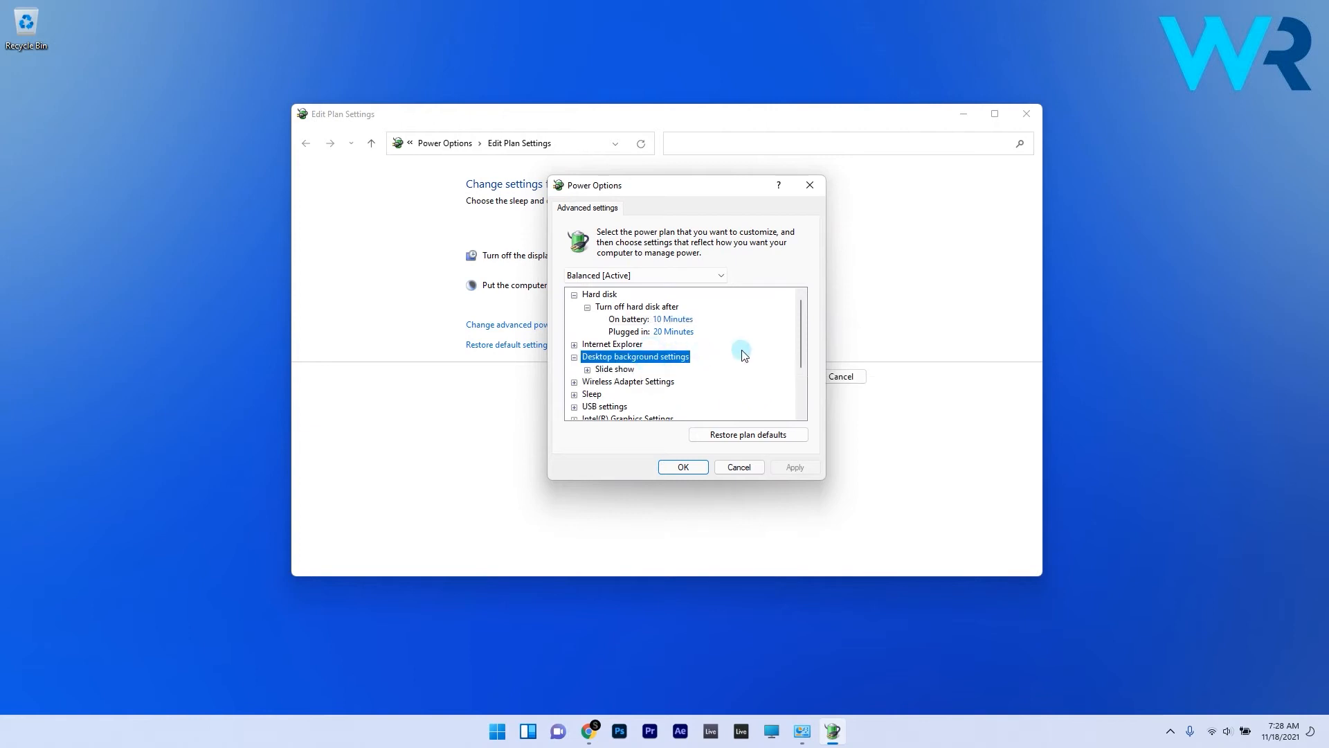
pyautogui.click(587, 370)
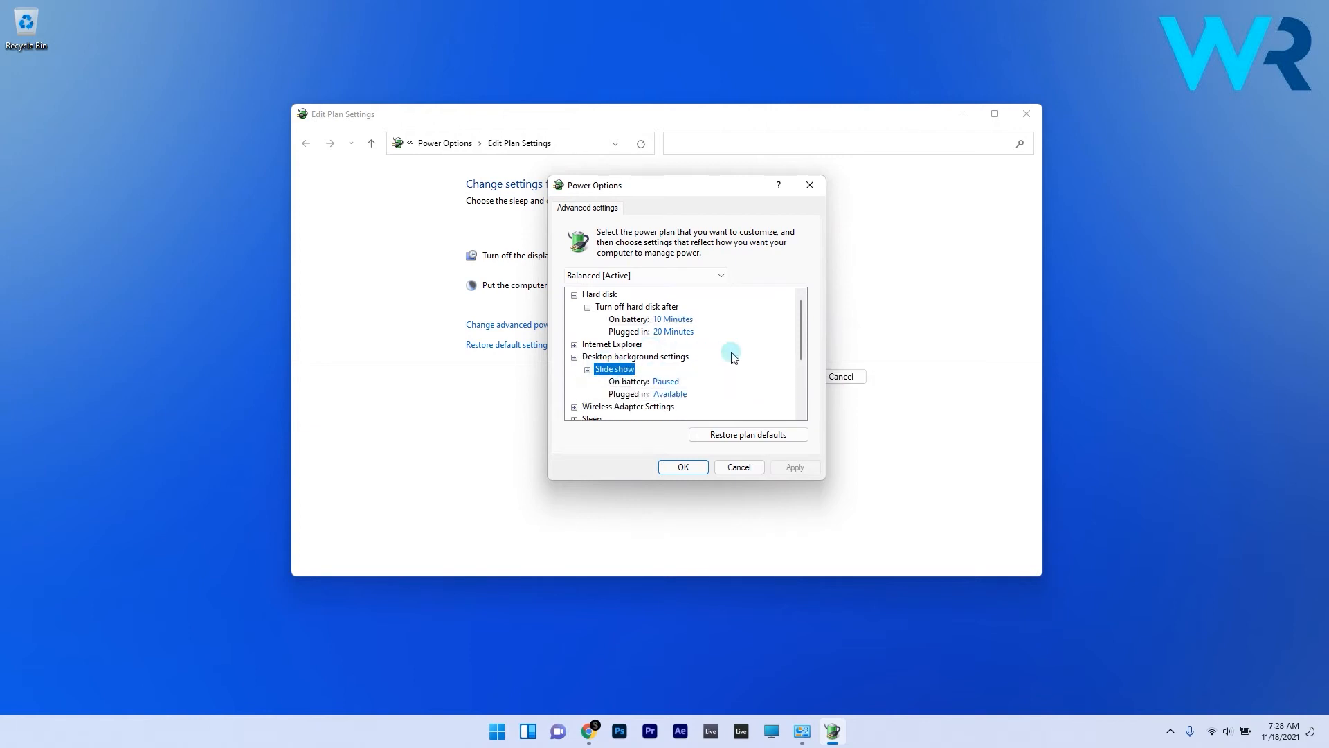
pyautogui.click(669, 383)
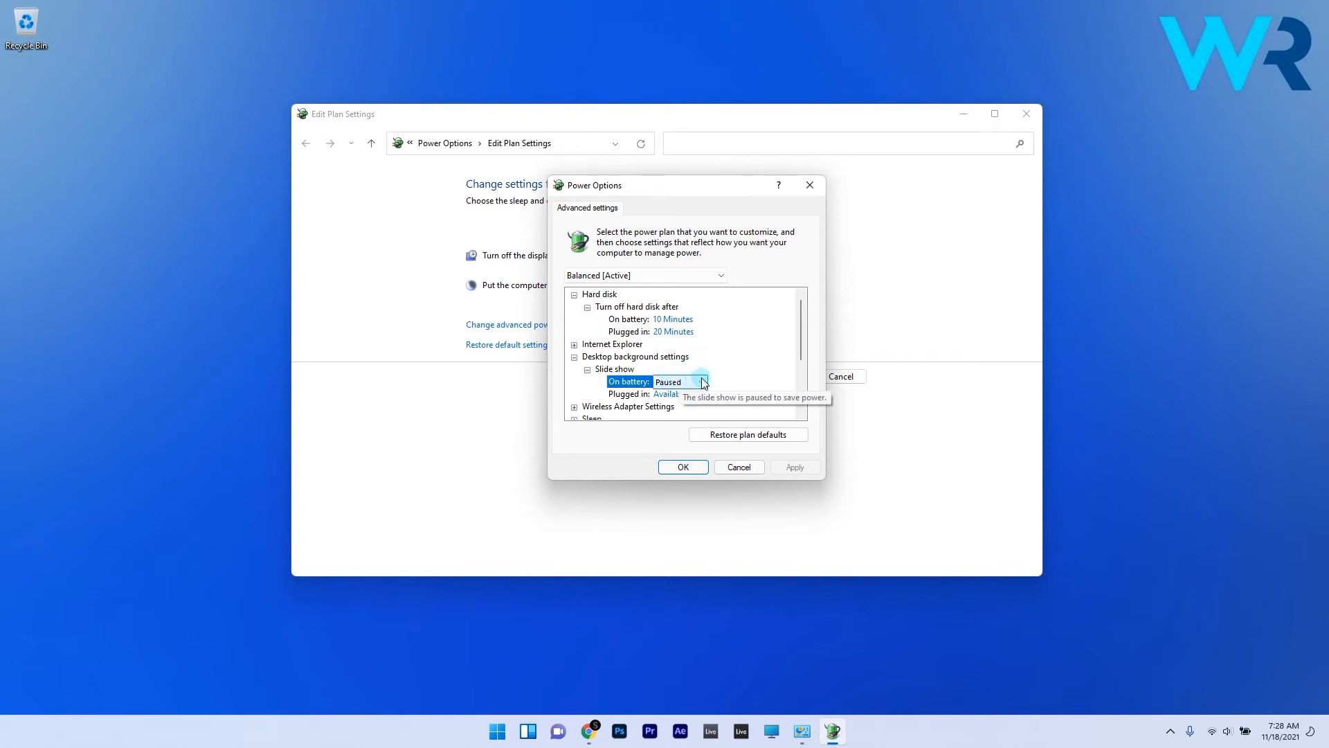
pyautogui.click(700, 382)
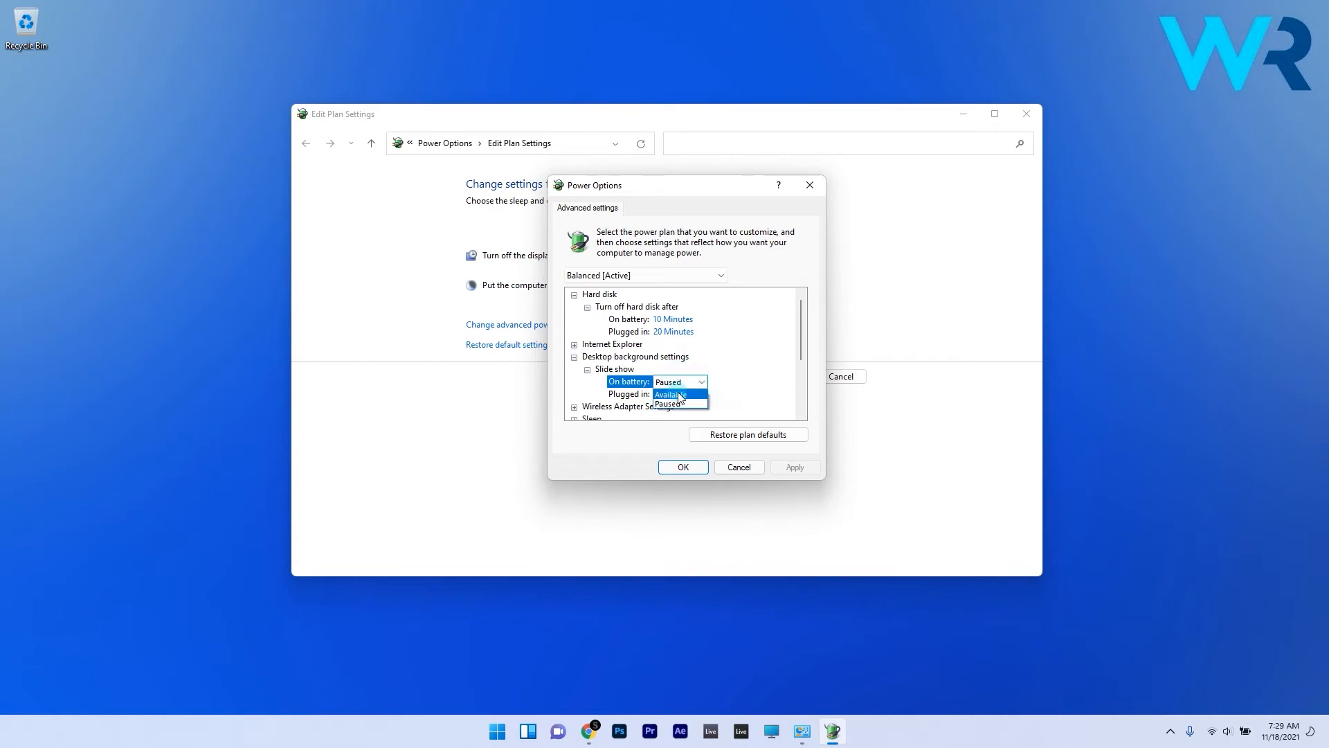
pyautogui.click(670, 393)
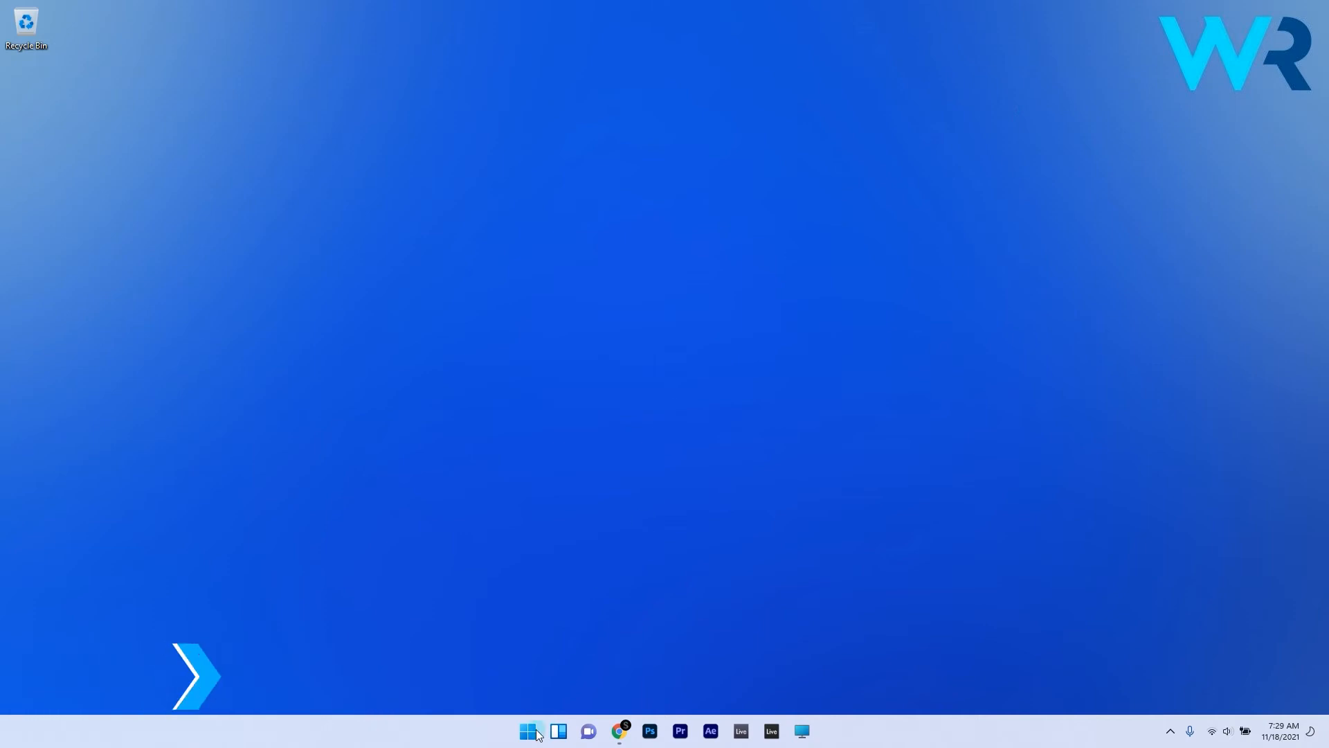
# In Indexing Options advanced settings, review the File Types list for png and jpg.
pyautogui.write('indexing options')
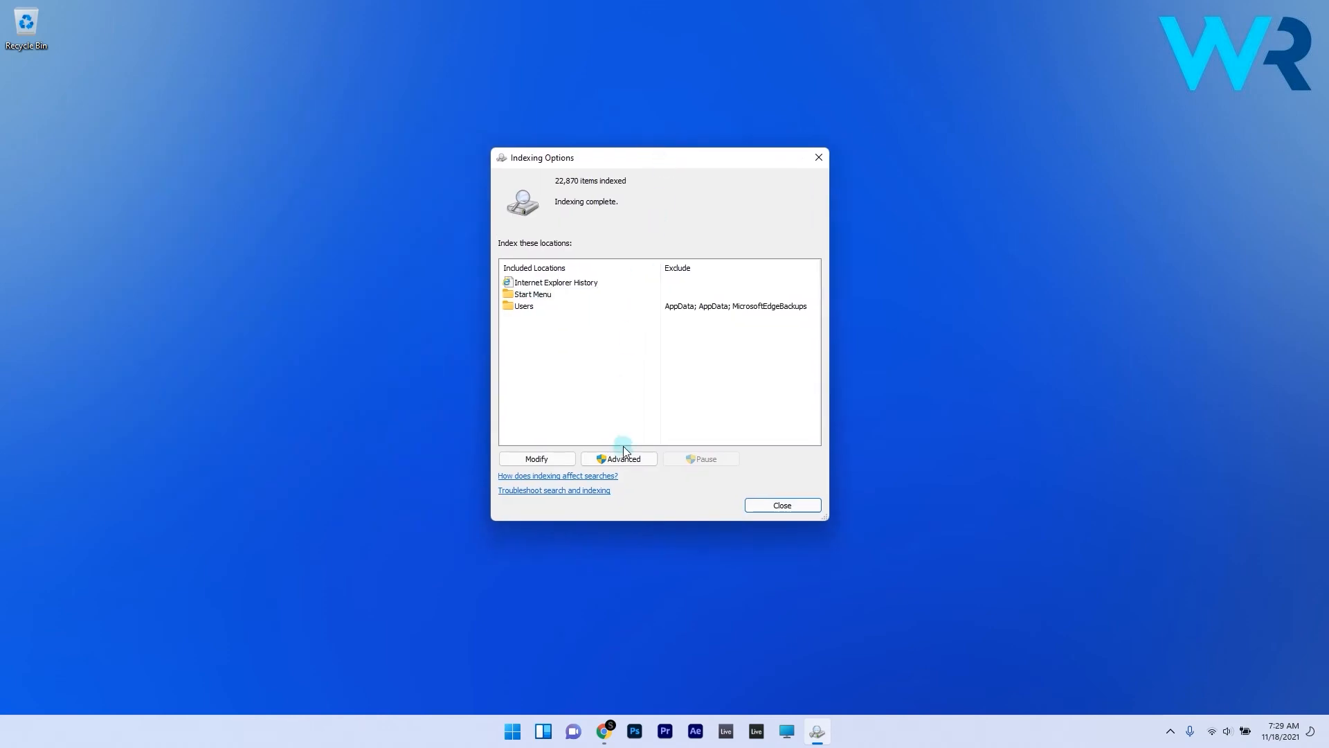
pyautogui.click(619, 458)
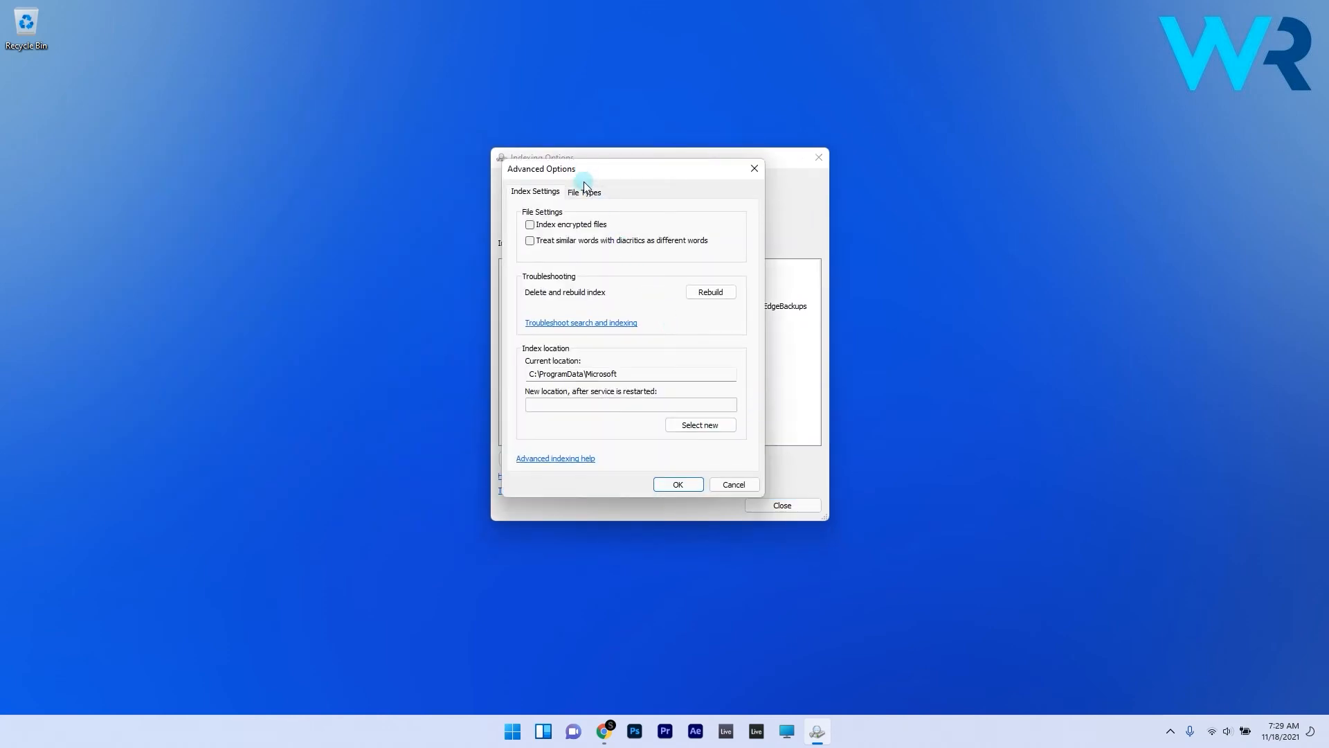
pyautogui.click(583, 191)
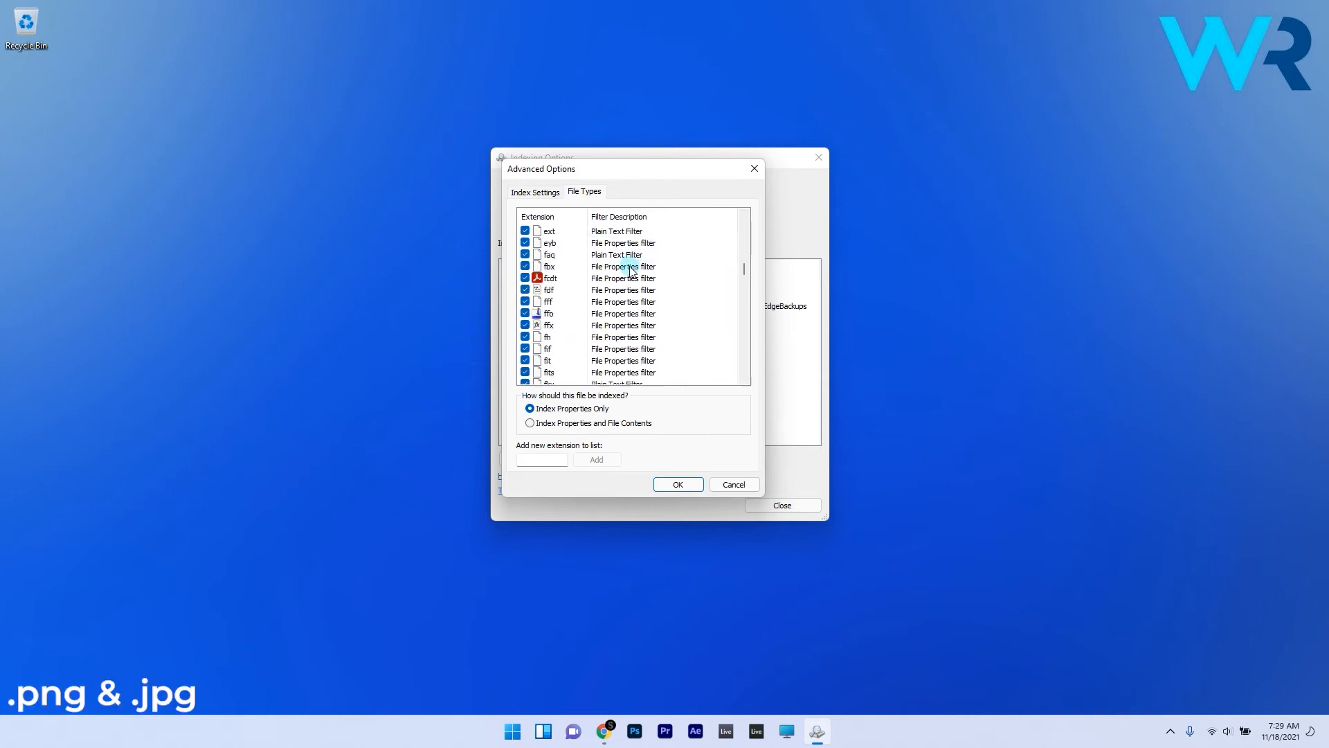
pyautogui.scroll(-3)
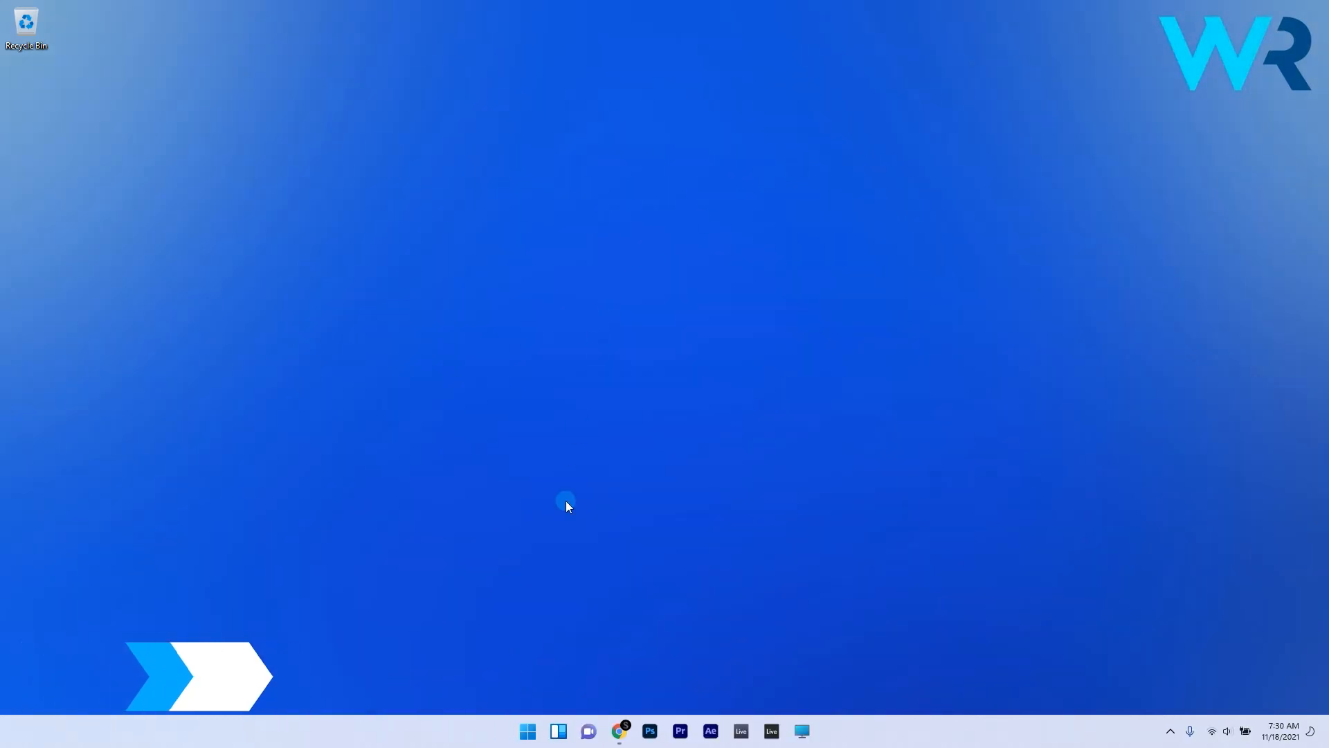
# Search for regedit and launch the Registry Editor.
pyautogui.write('regedit')
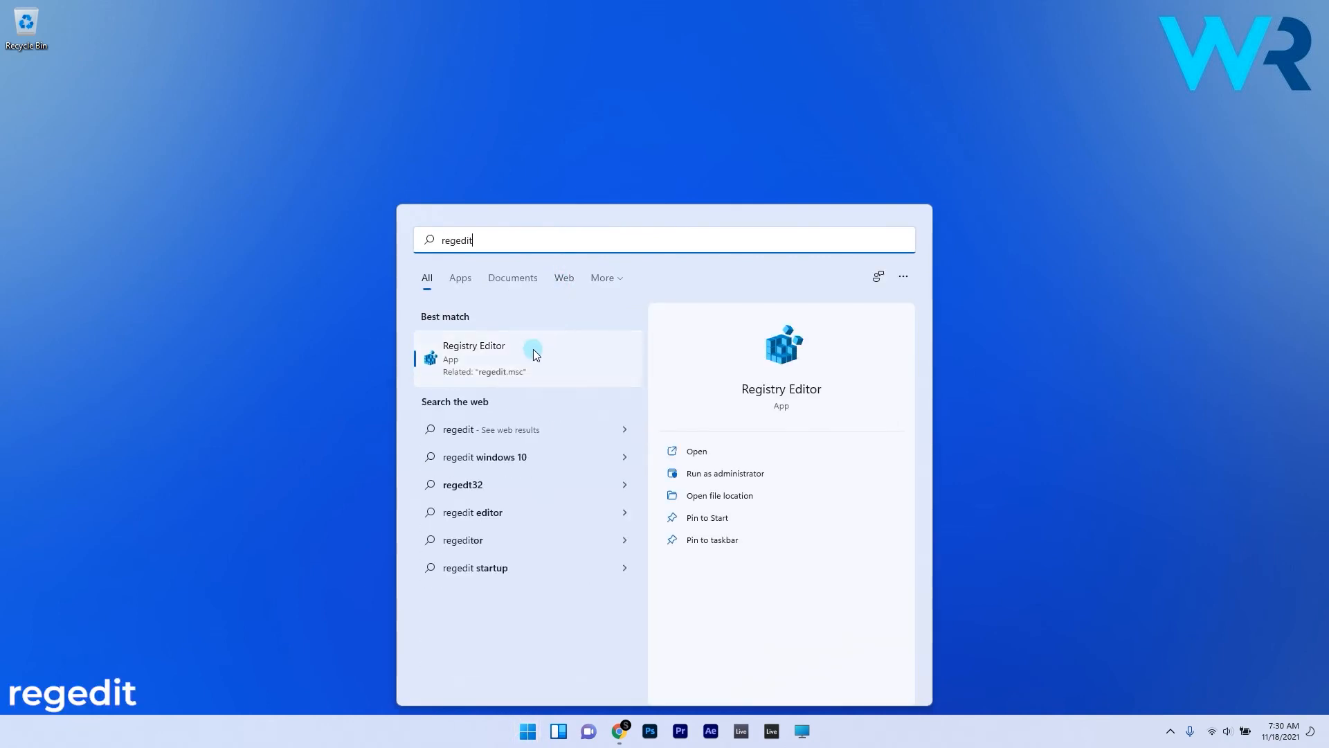
pyautogui.click(526, 357)
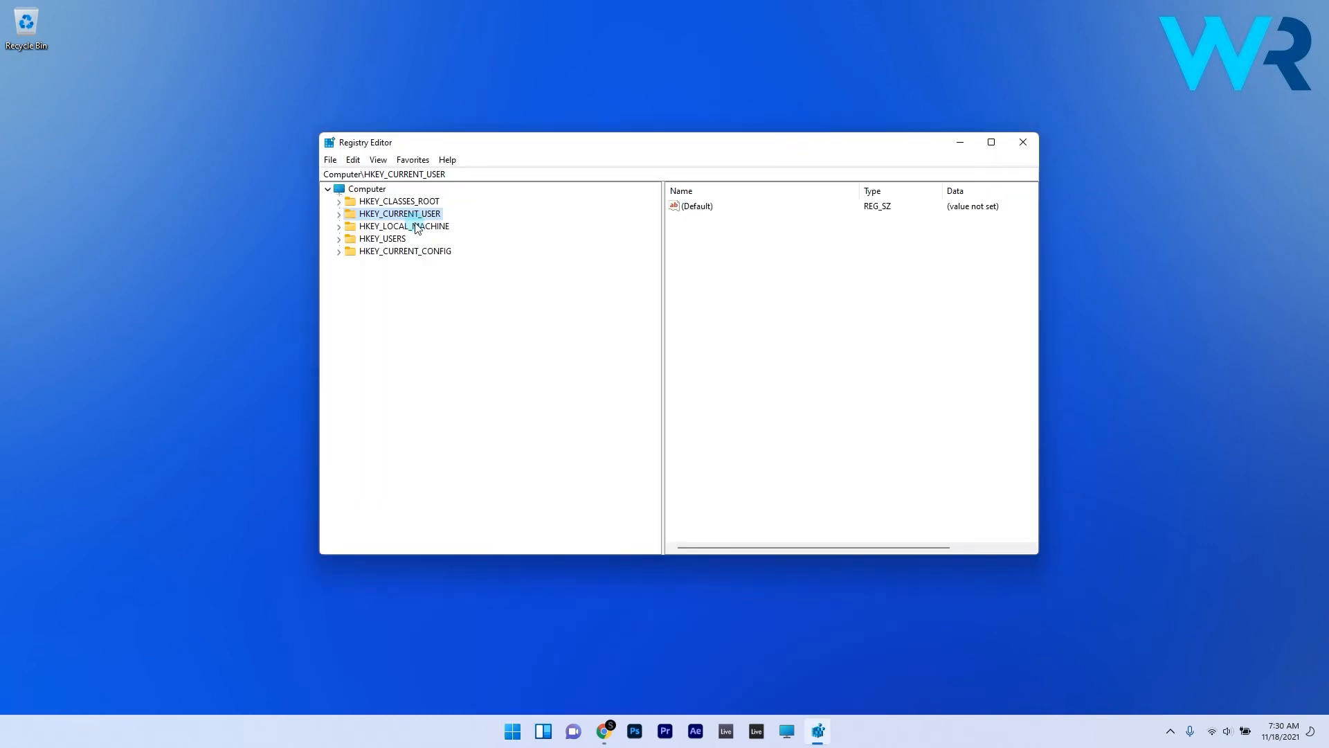
# Delete the NoLockScreenSlideshow value under HKLM\SOFTWARE\Policies\Microsoft\Windows\Personalization.
pyautogui.click(403, 226)
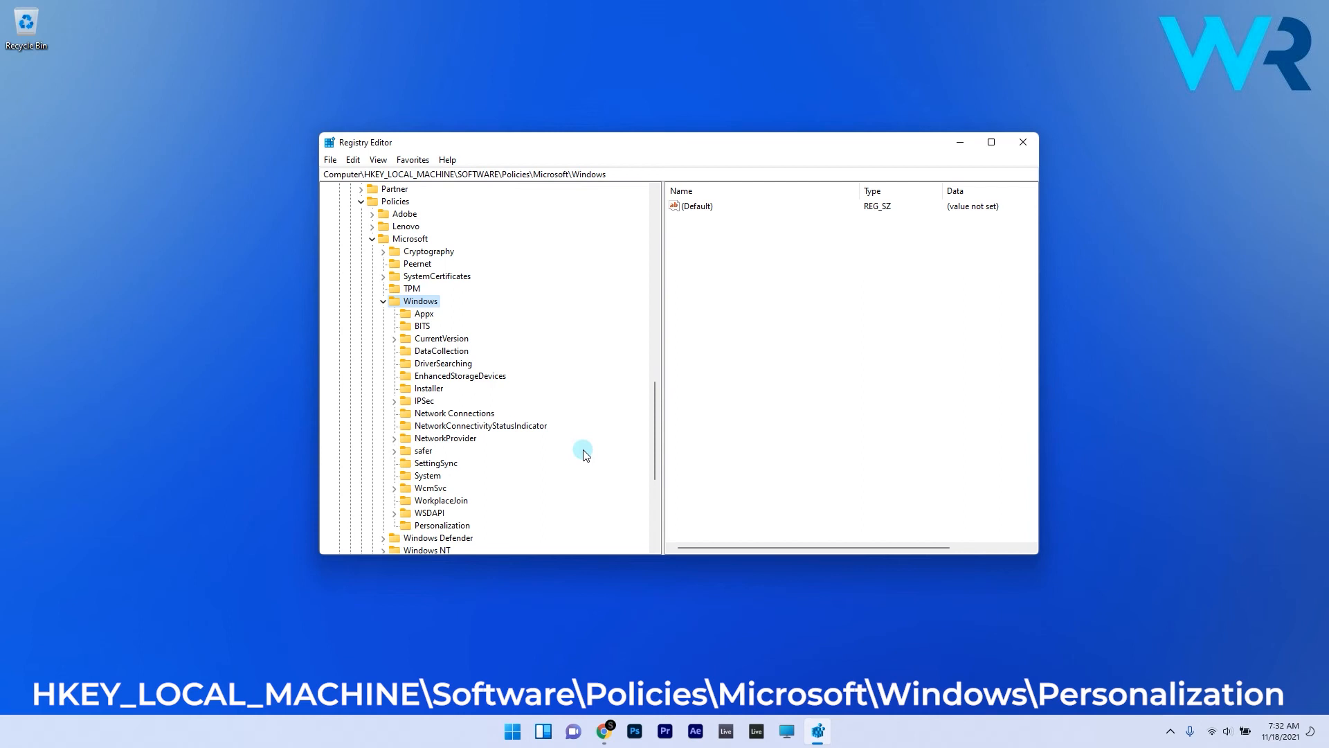
pyautogui.click(440, 525)
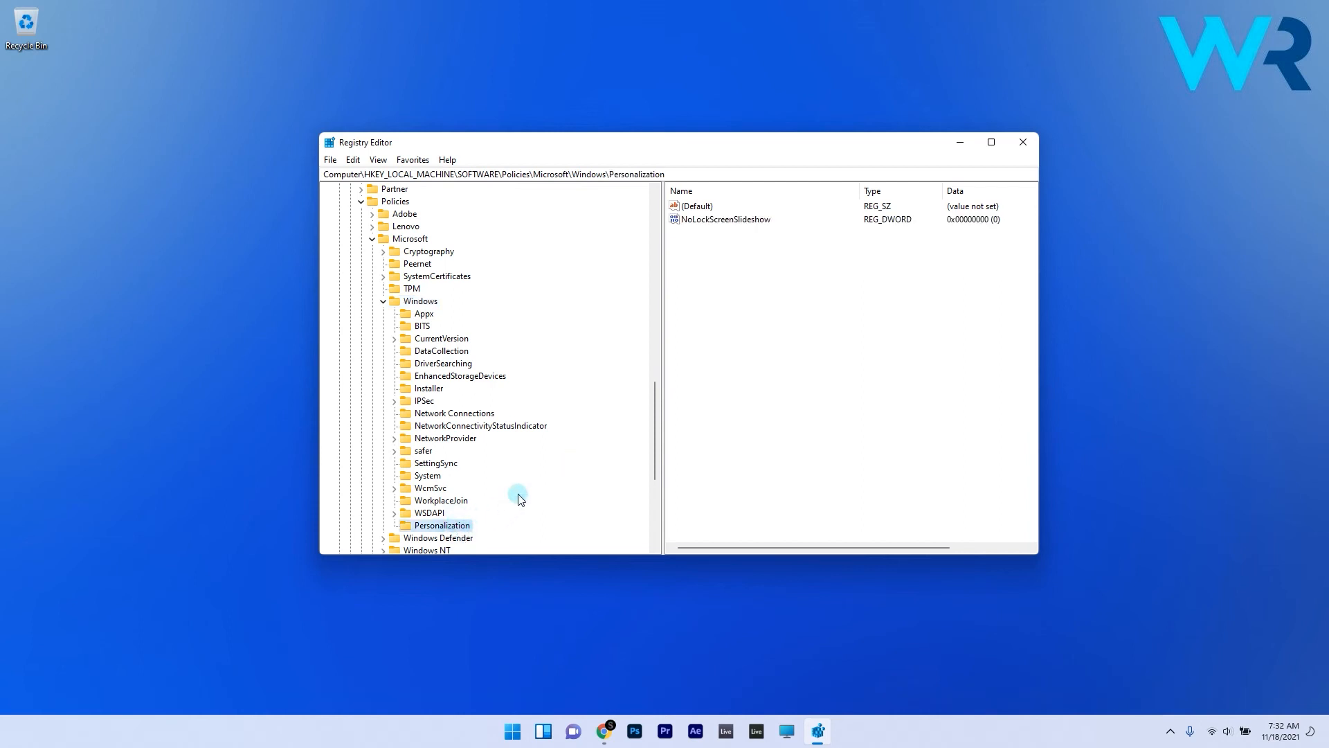
pyautogui.doubleClick(724, 218)
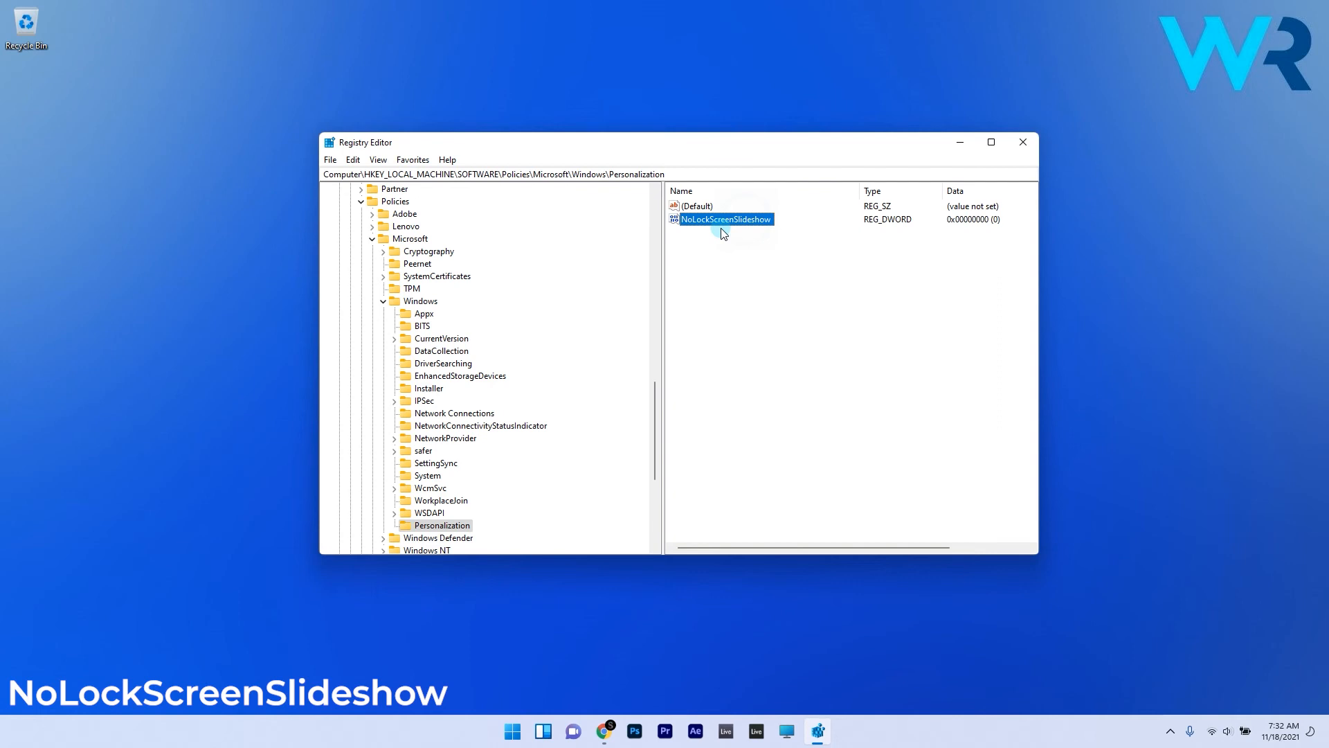
pyautogui.rightClick(724, 219)
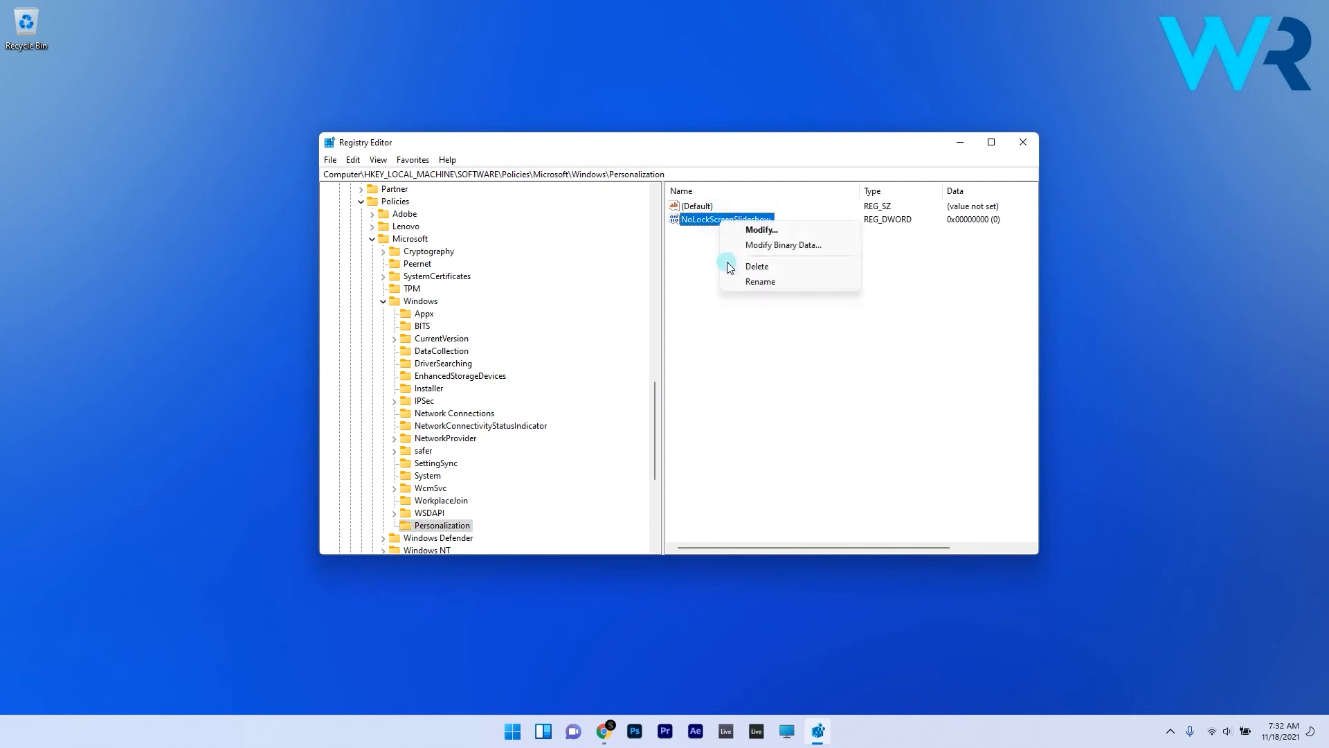
pyautogui.click(756, 265)
pyautogui.write('g')
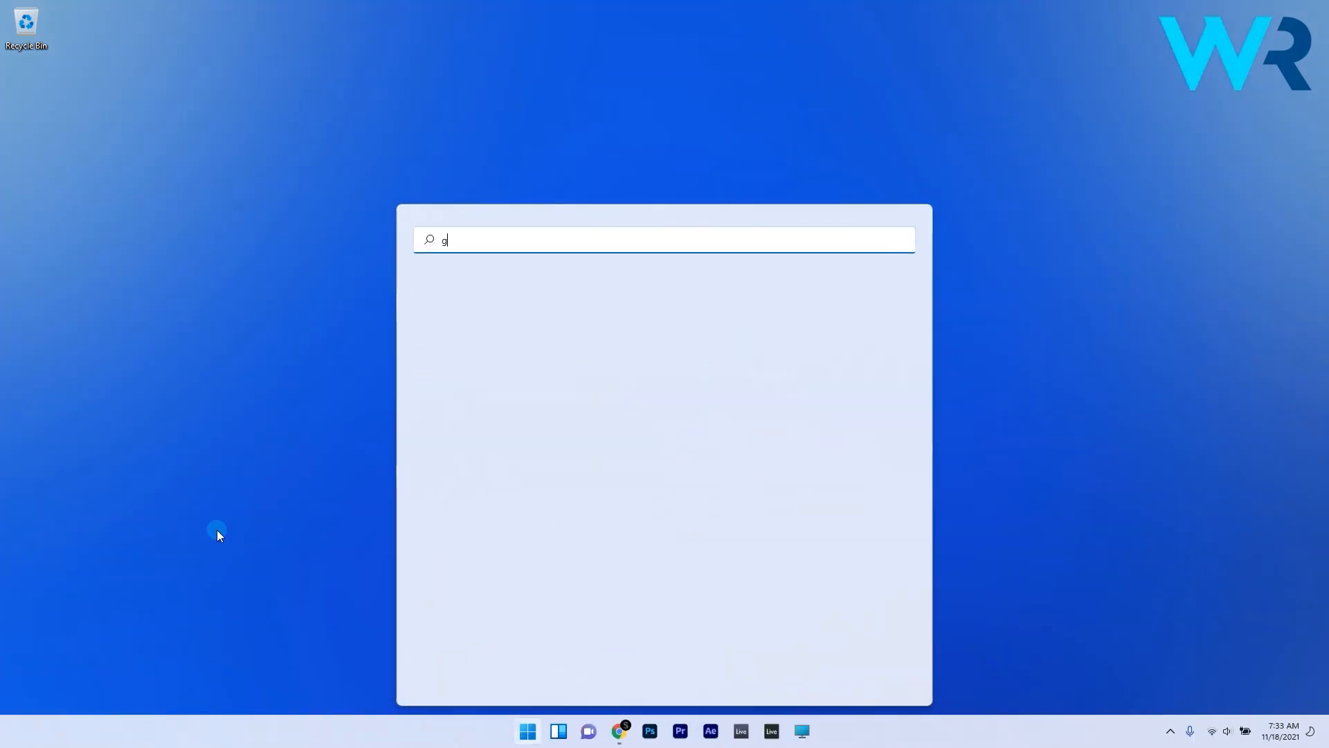
# Launch the Local Group Policy Editor via gpedit.msc in Start search.
pyautogui.write('pedit.msc')
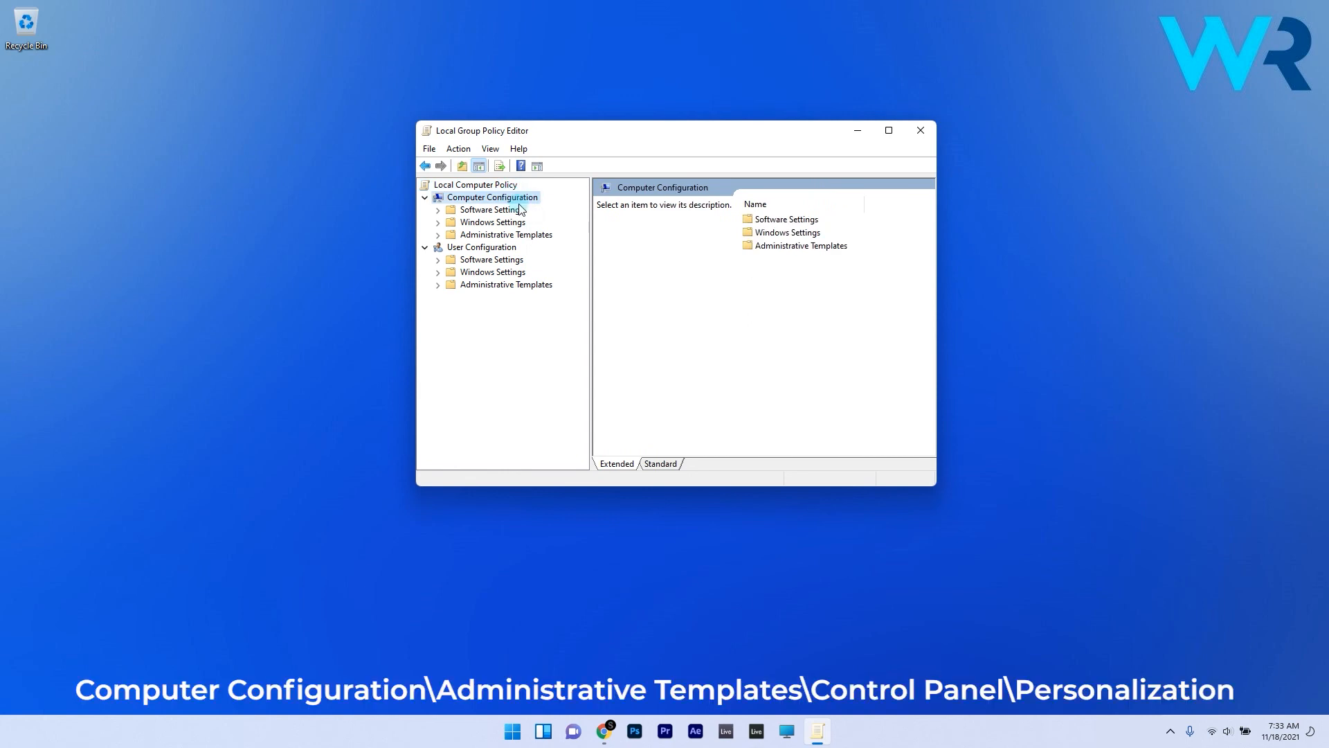
# Navigate to Administrative Templates > Control Panel > Personalization policy settings.
pyautogui.click(505, 234)
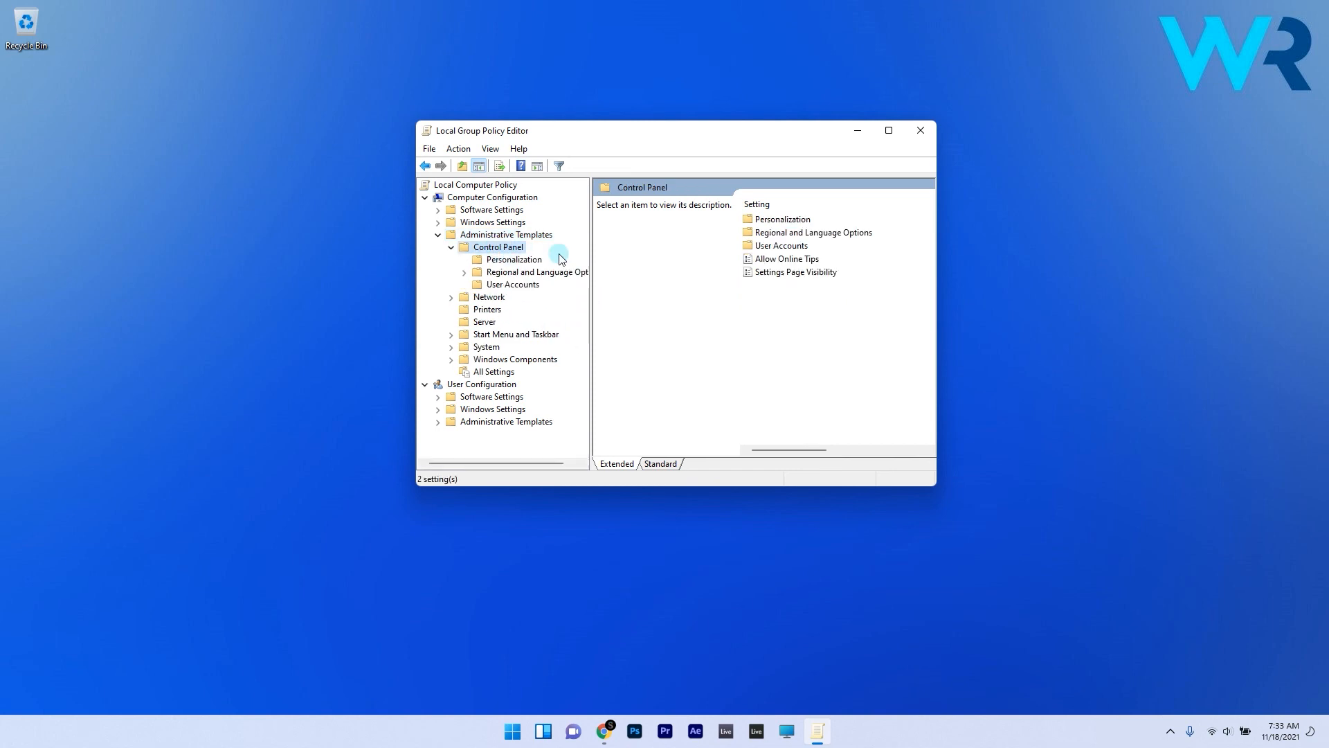
pyautogui.click(514, 259)
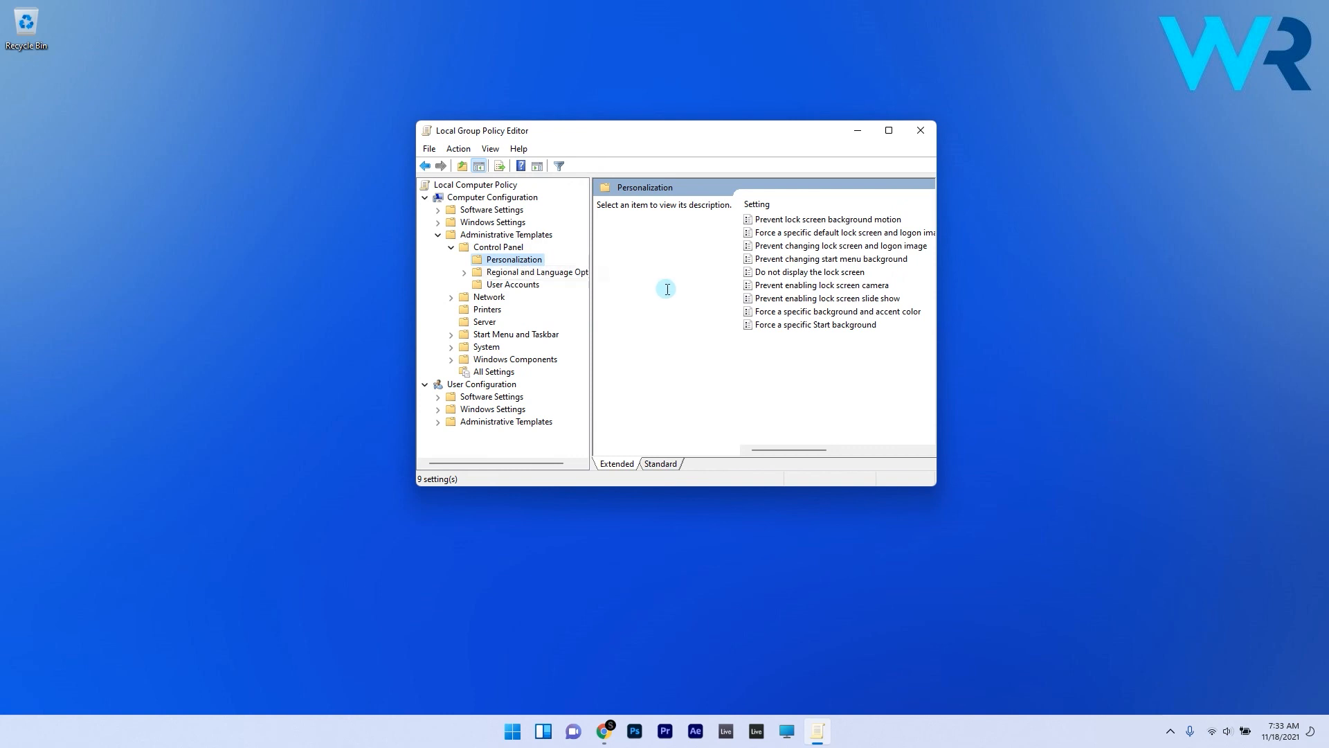
pyautogui.moveTo(679, 300)
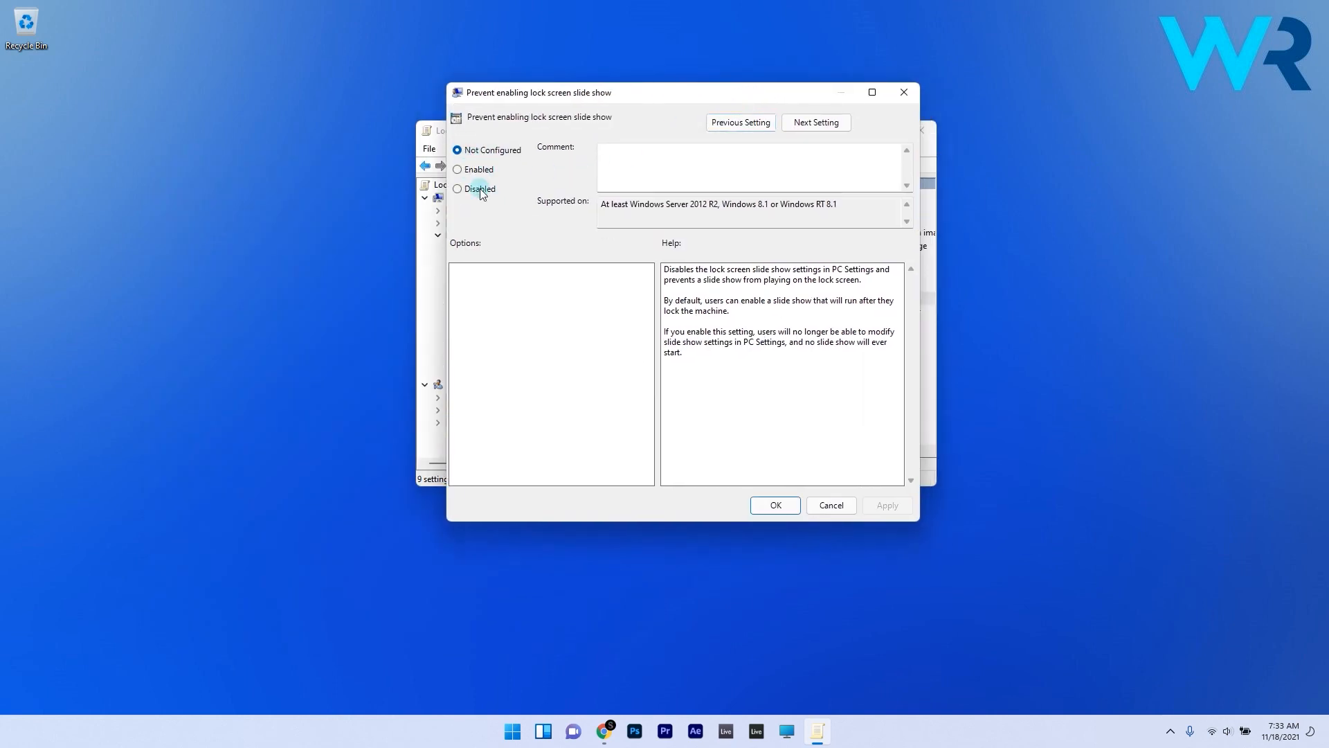
# Keep the lock screen slide show policy at Not Configured and confirm with OK.
pyautogui.click(773, 505)
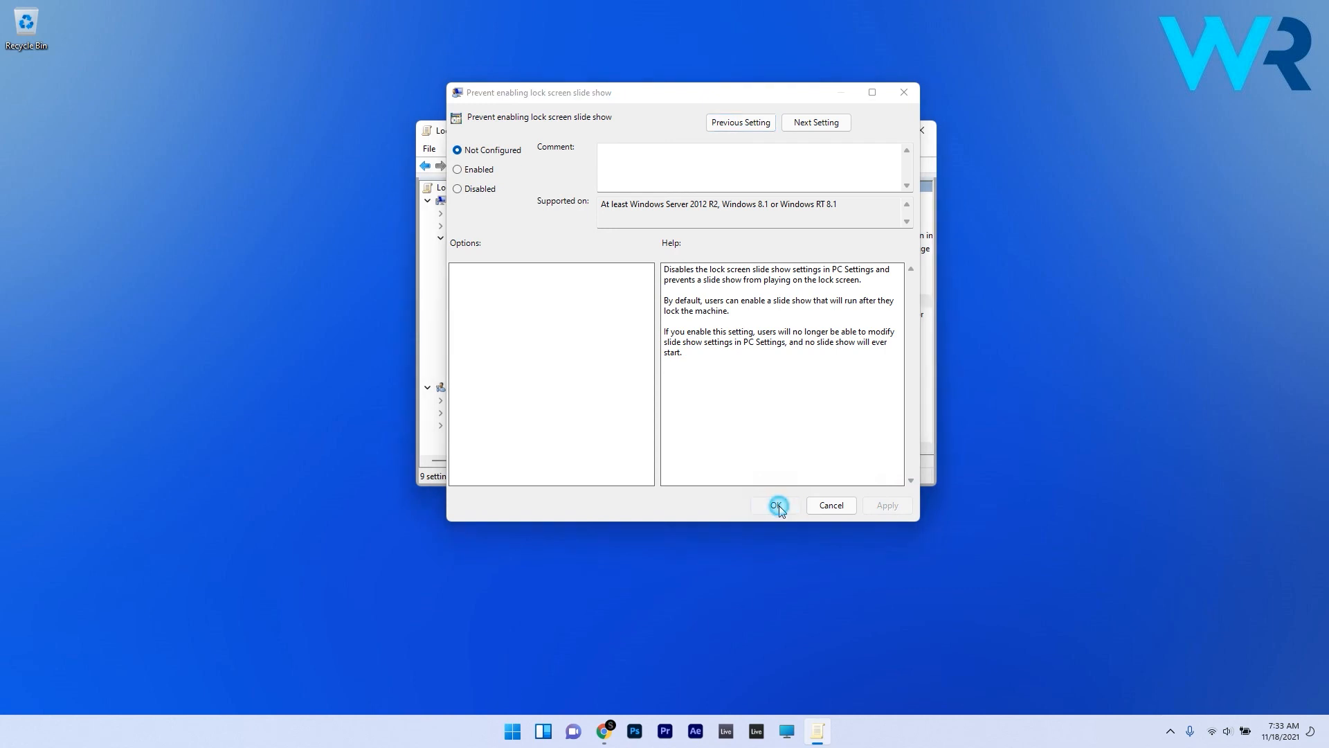
pyautogui.click(777, 505)
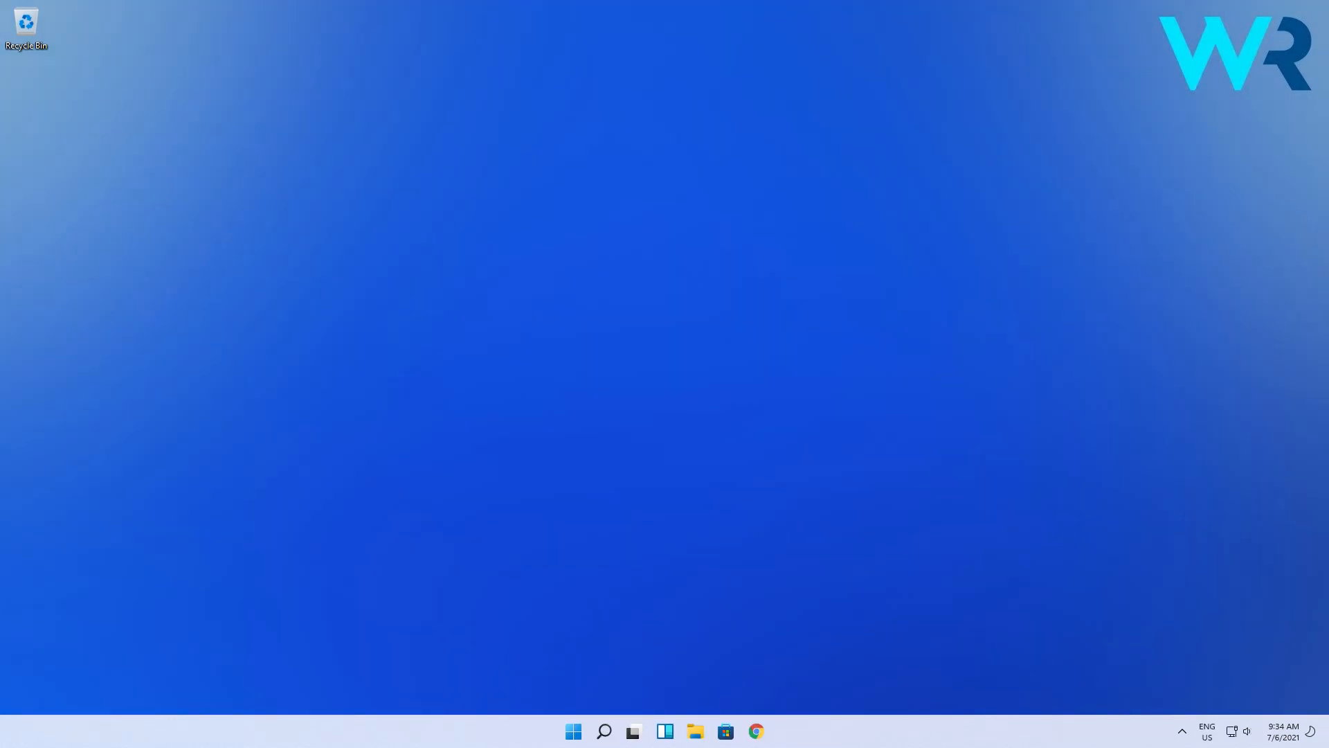